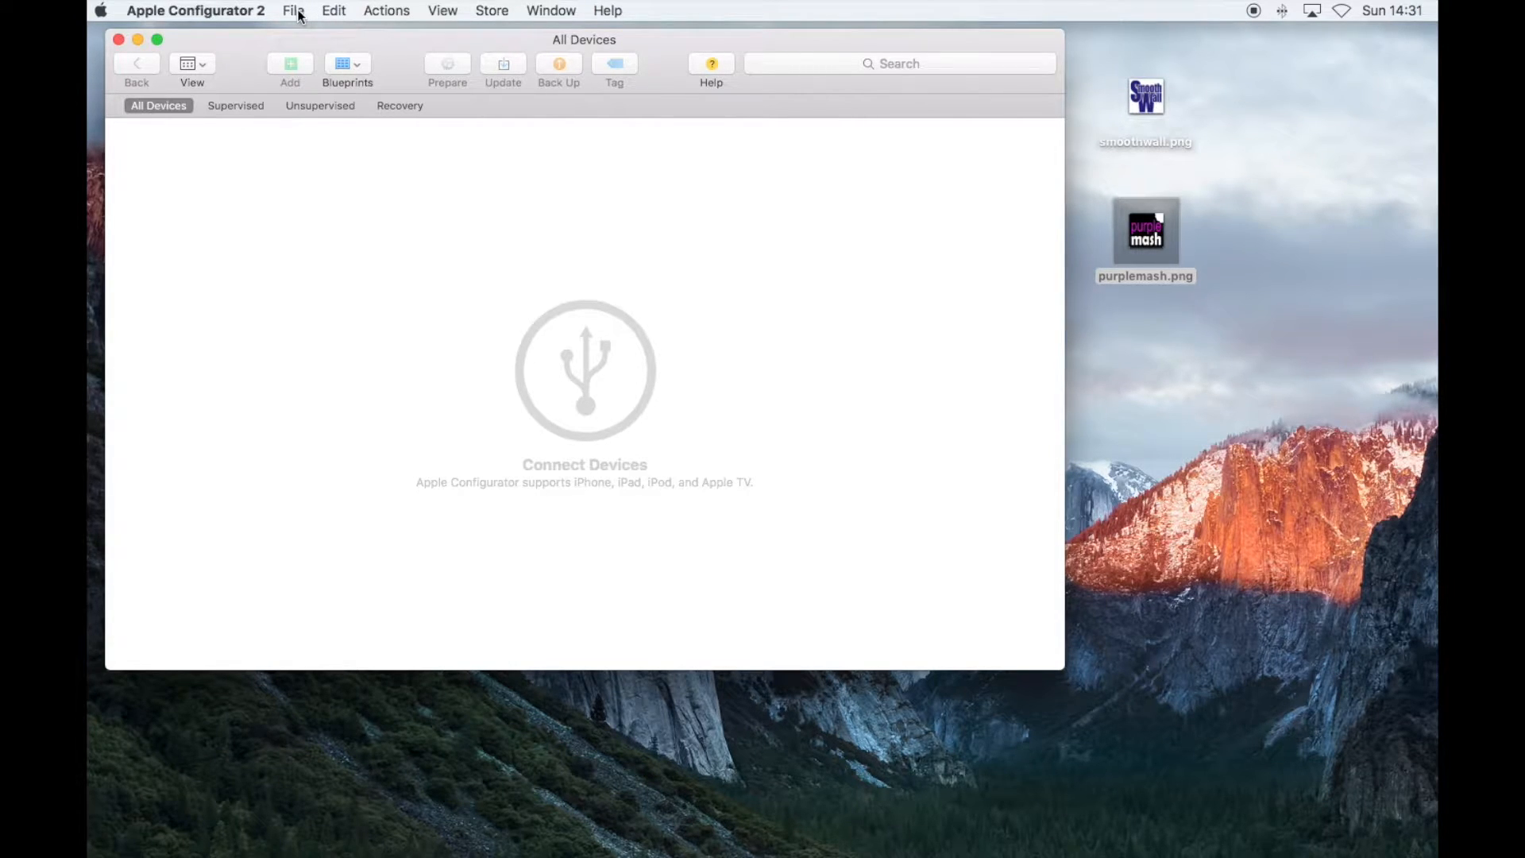
Create a new profile named Webclips with organization My School.
{"action": "left_click", "coordinate": [293, 11]}
{"action": "type", "text": "Webclips"}
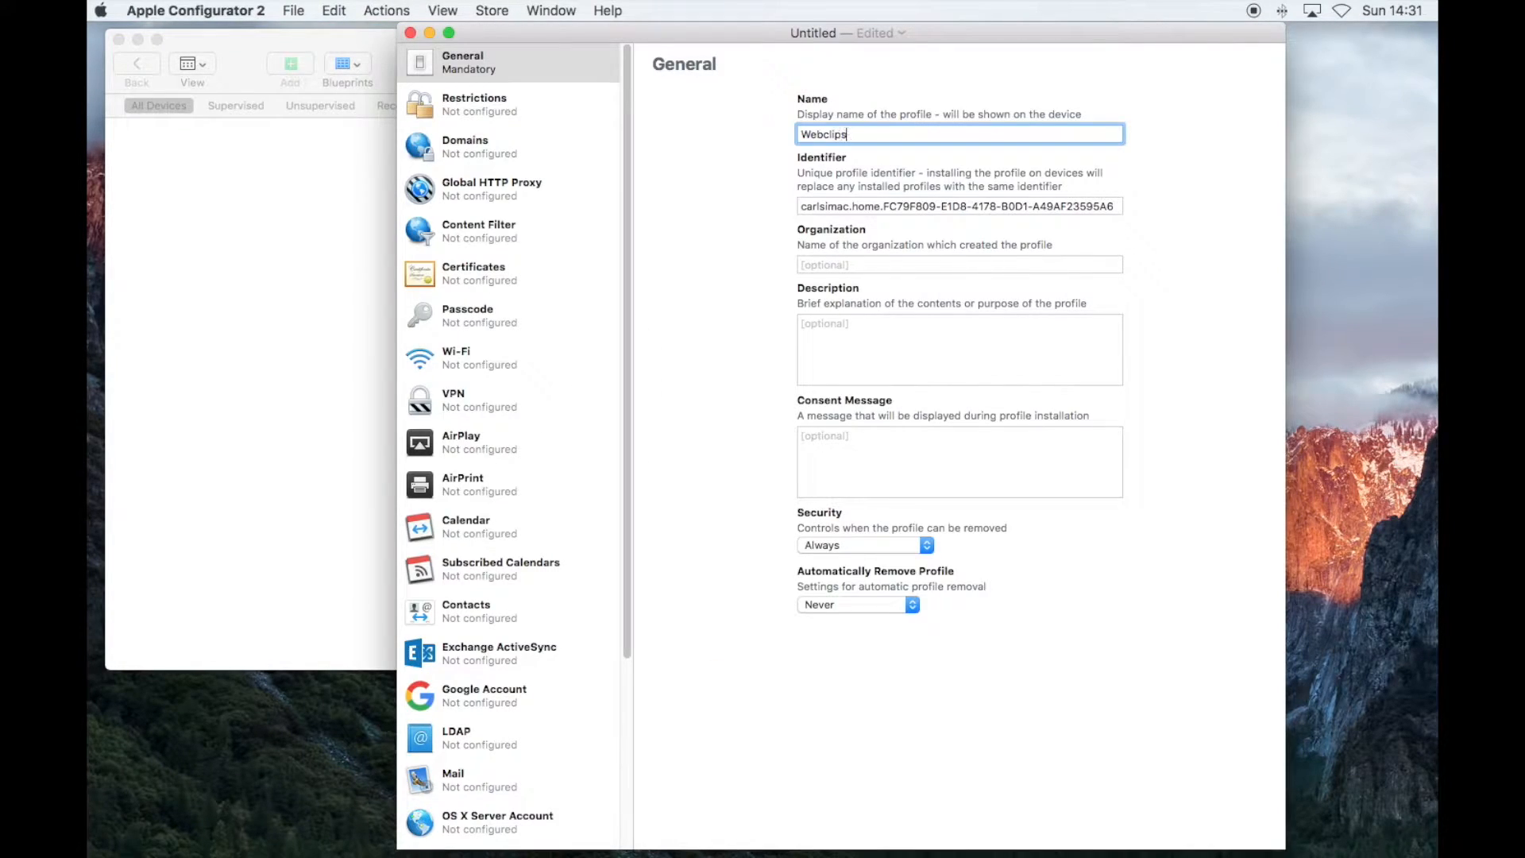
{"action": "type", "text": "My Sch"}
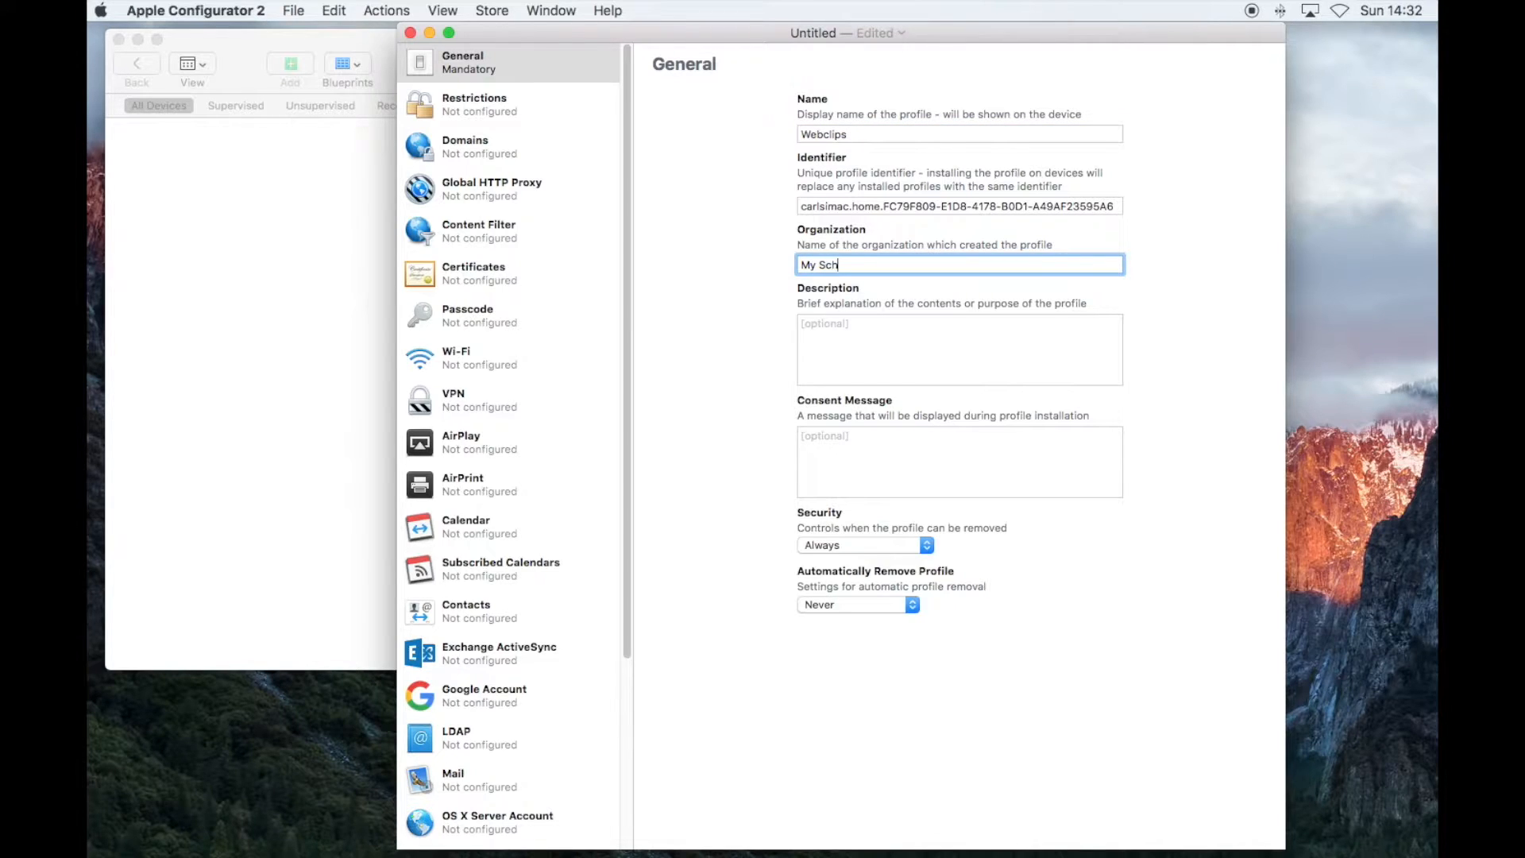
{"action": "type", "text": "ool"}
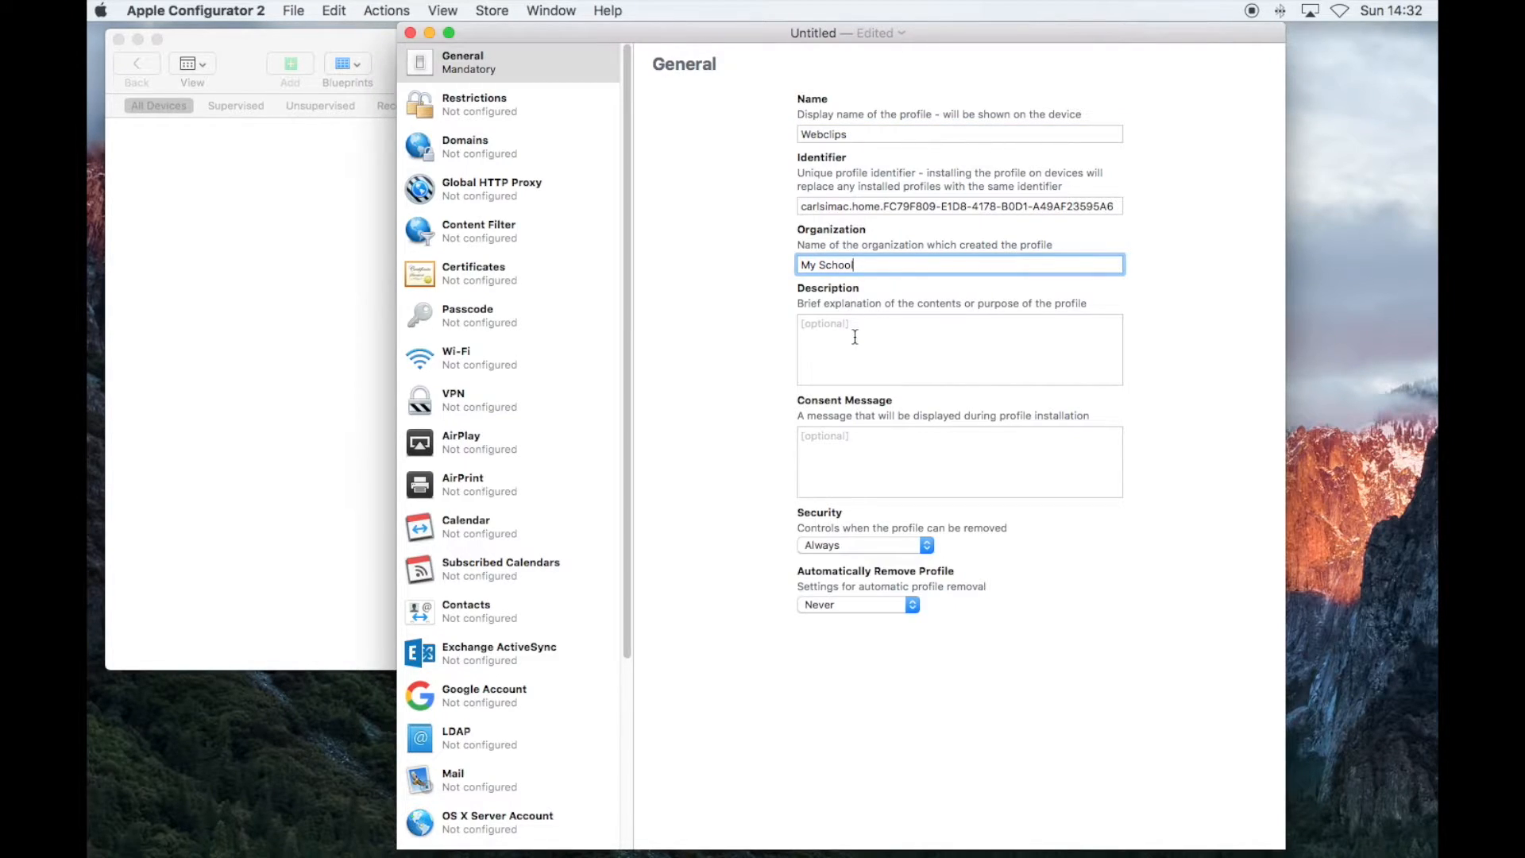
{"action": "mouse_move", "coordinate": [852, 491]}
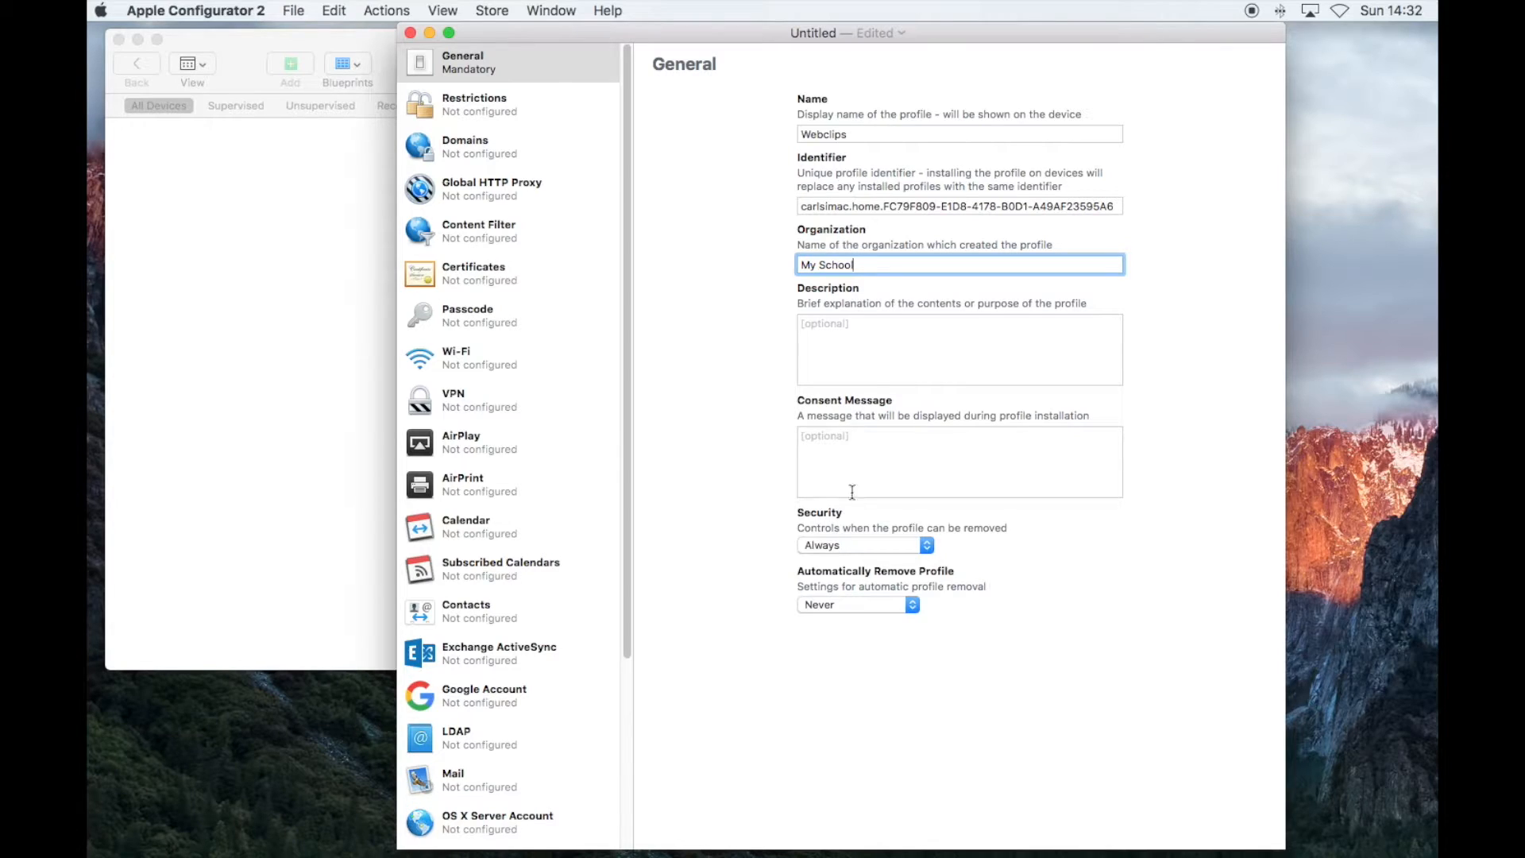
Set profile removal security to With Authorization and enter a password.
{"action": "left_click", "coordinate": [864, 545]}
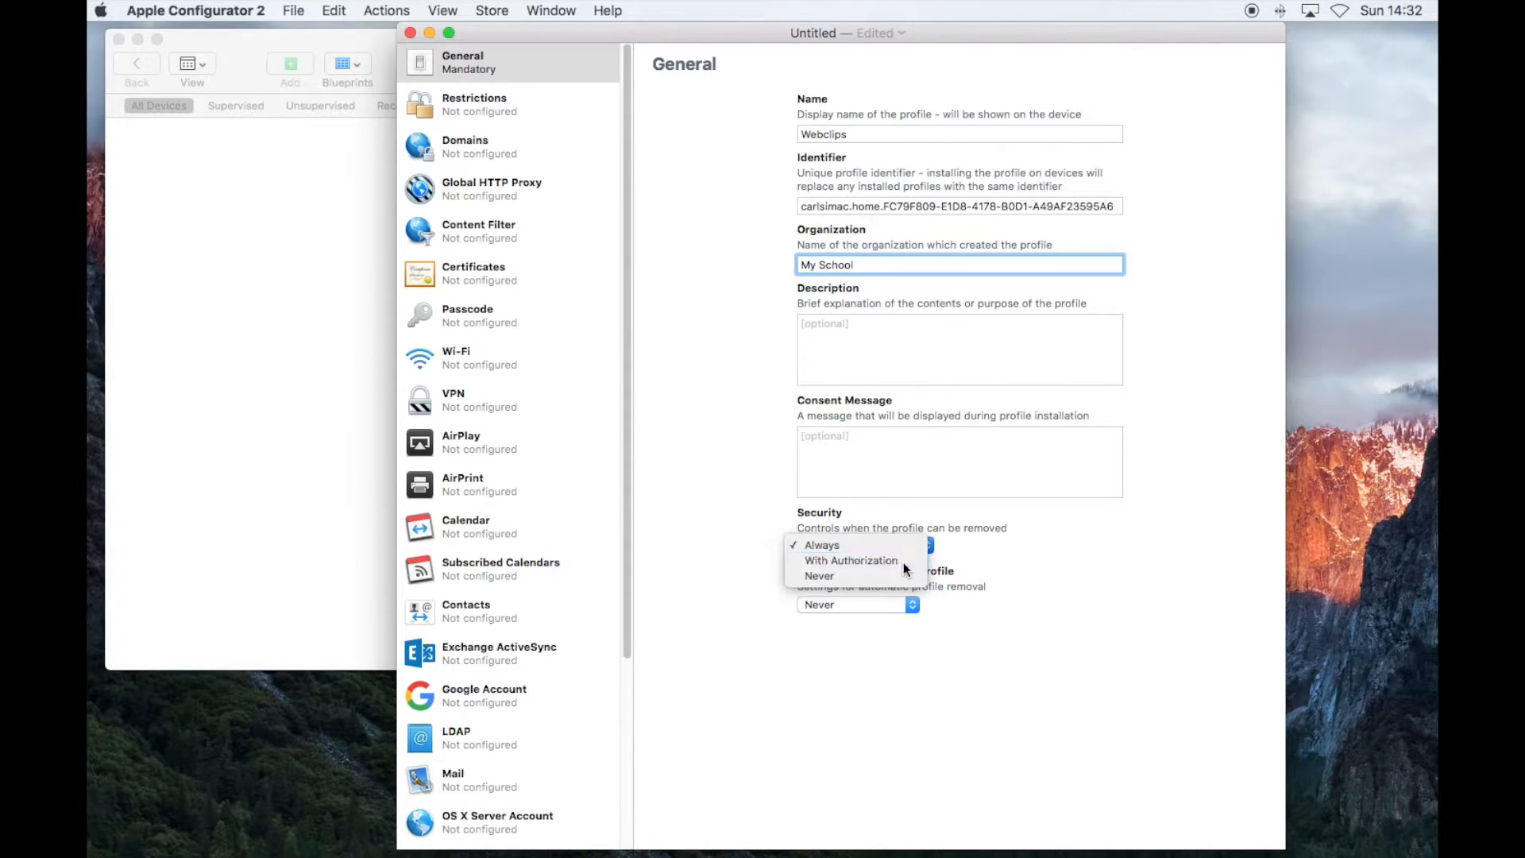
{"action": "left_click", "coordinate": [852, 561]}
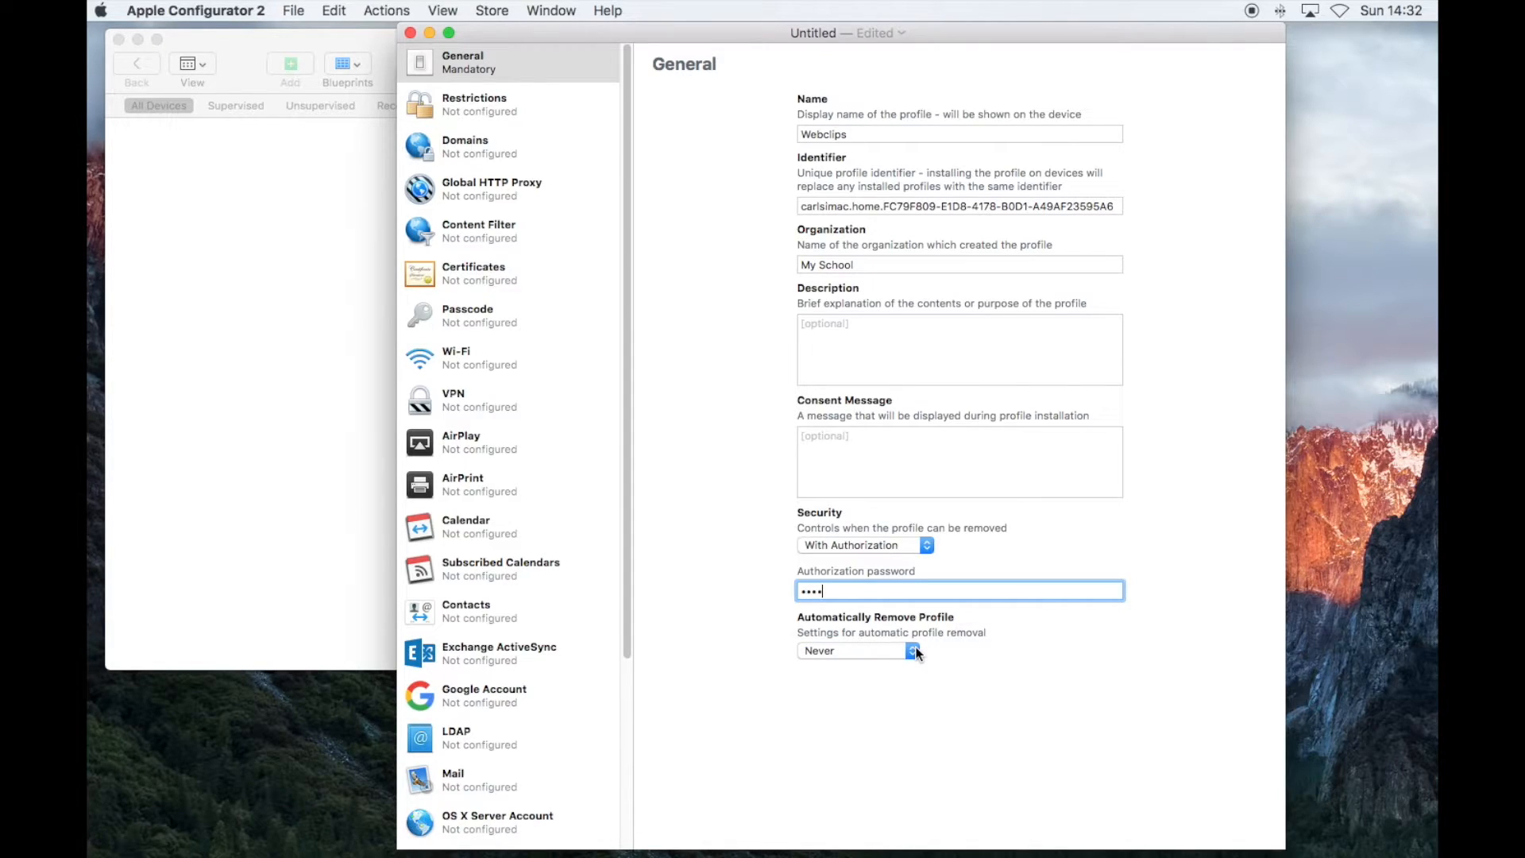
Add an empty Web Clips payload to the profile.
{"action": "scroll", "scroll_direction": "down", "scroll_amount": 3}
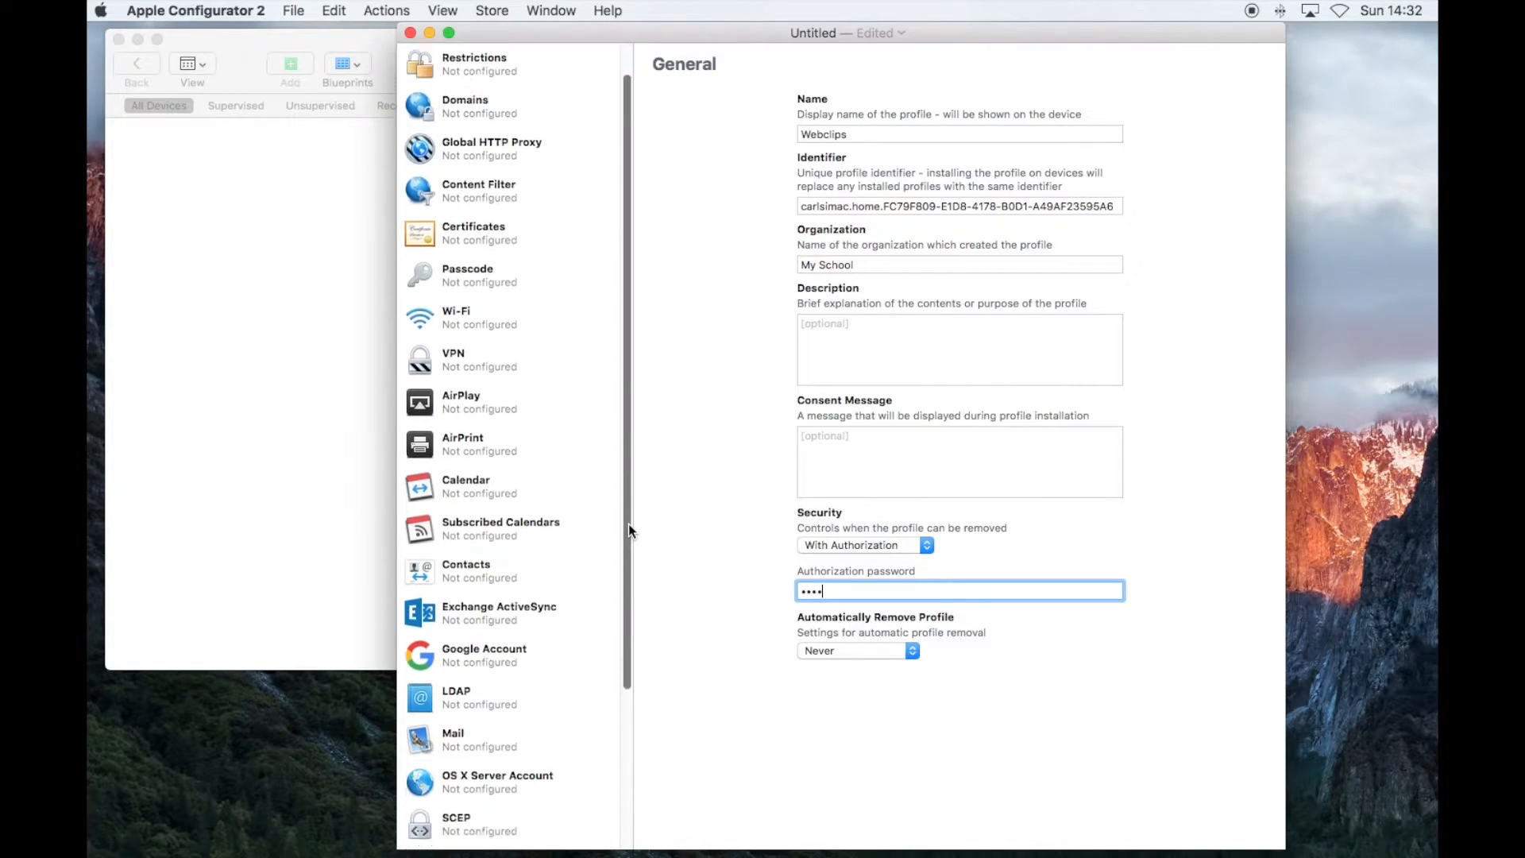
{"action": "scroll", "scroll_direction": "down", "scroll_amount": 3}
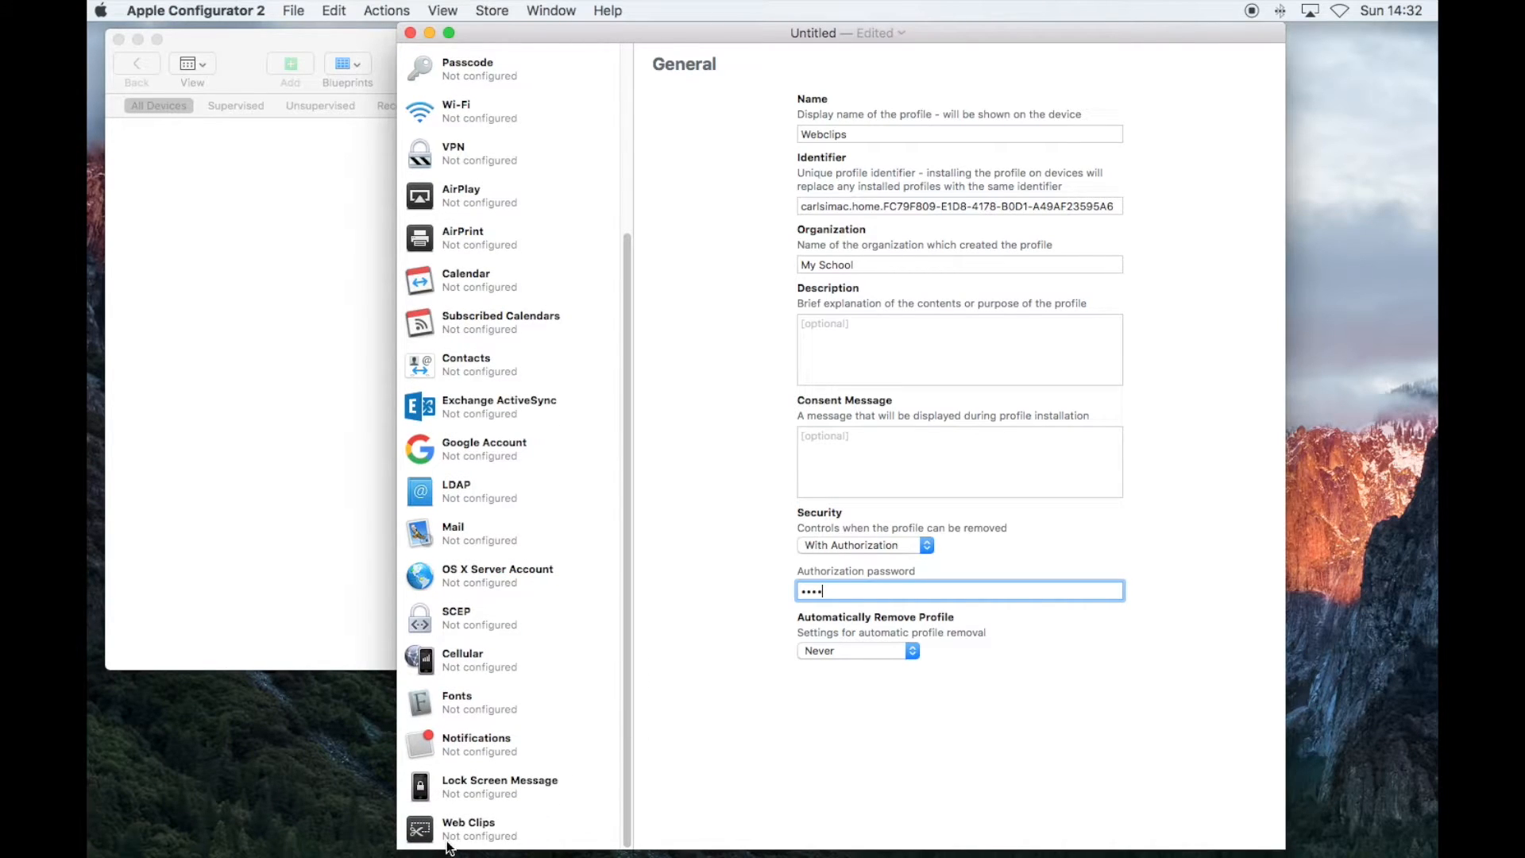
{"action": "mouse_move", "coordinate": [477, 830]}
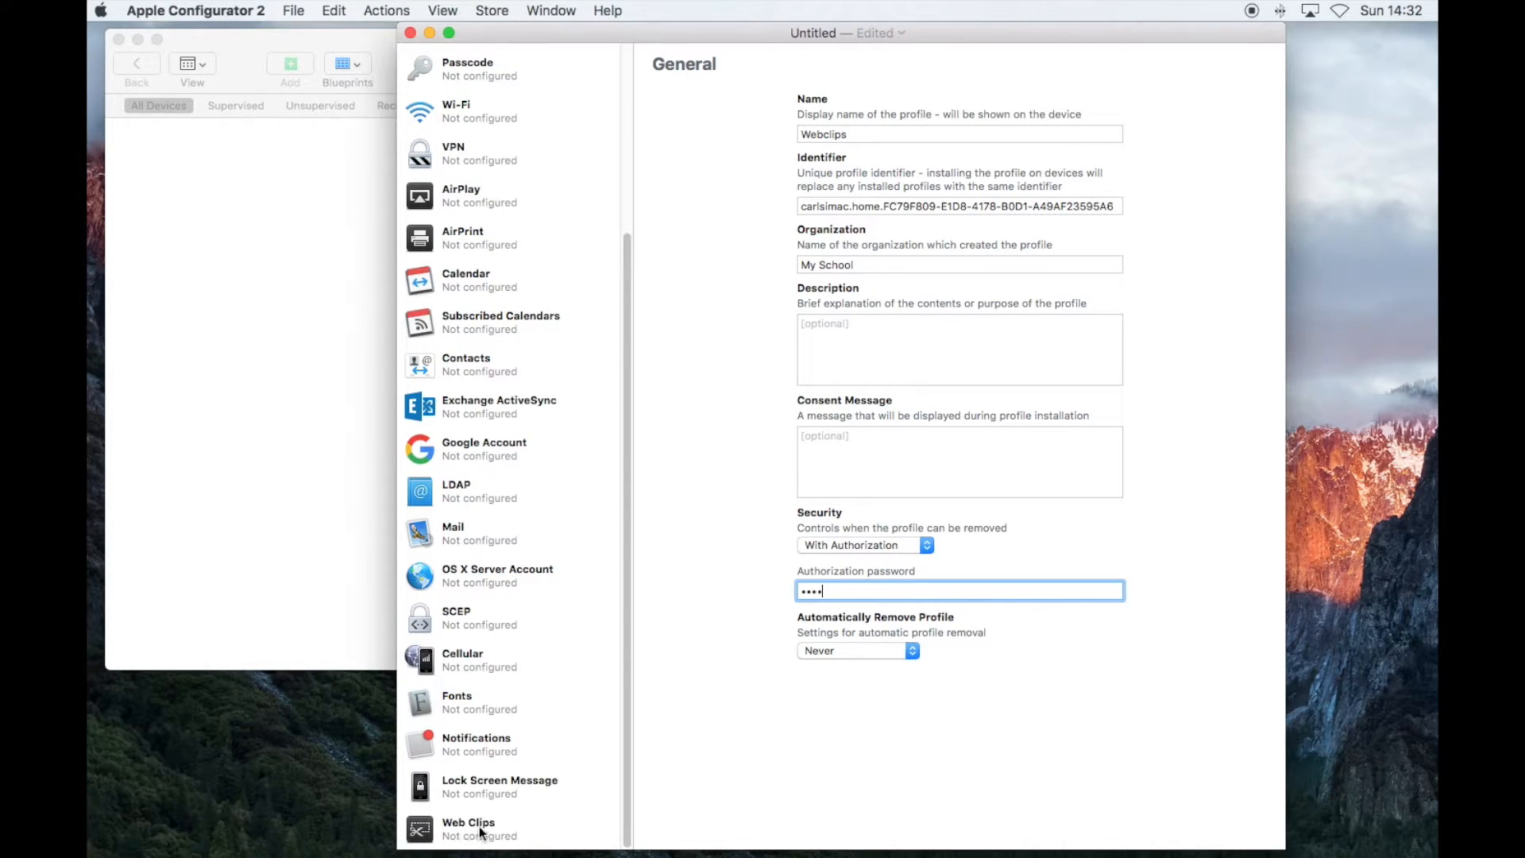
{"action": "left_click", "coordinate": [467, 828]}
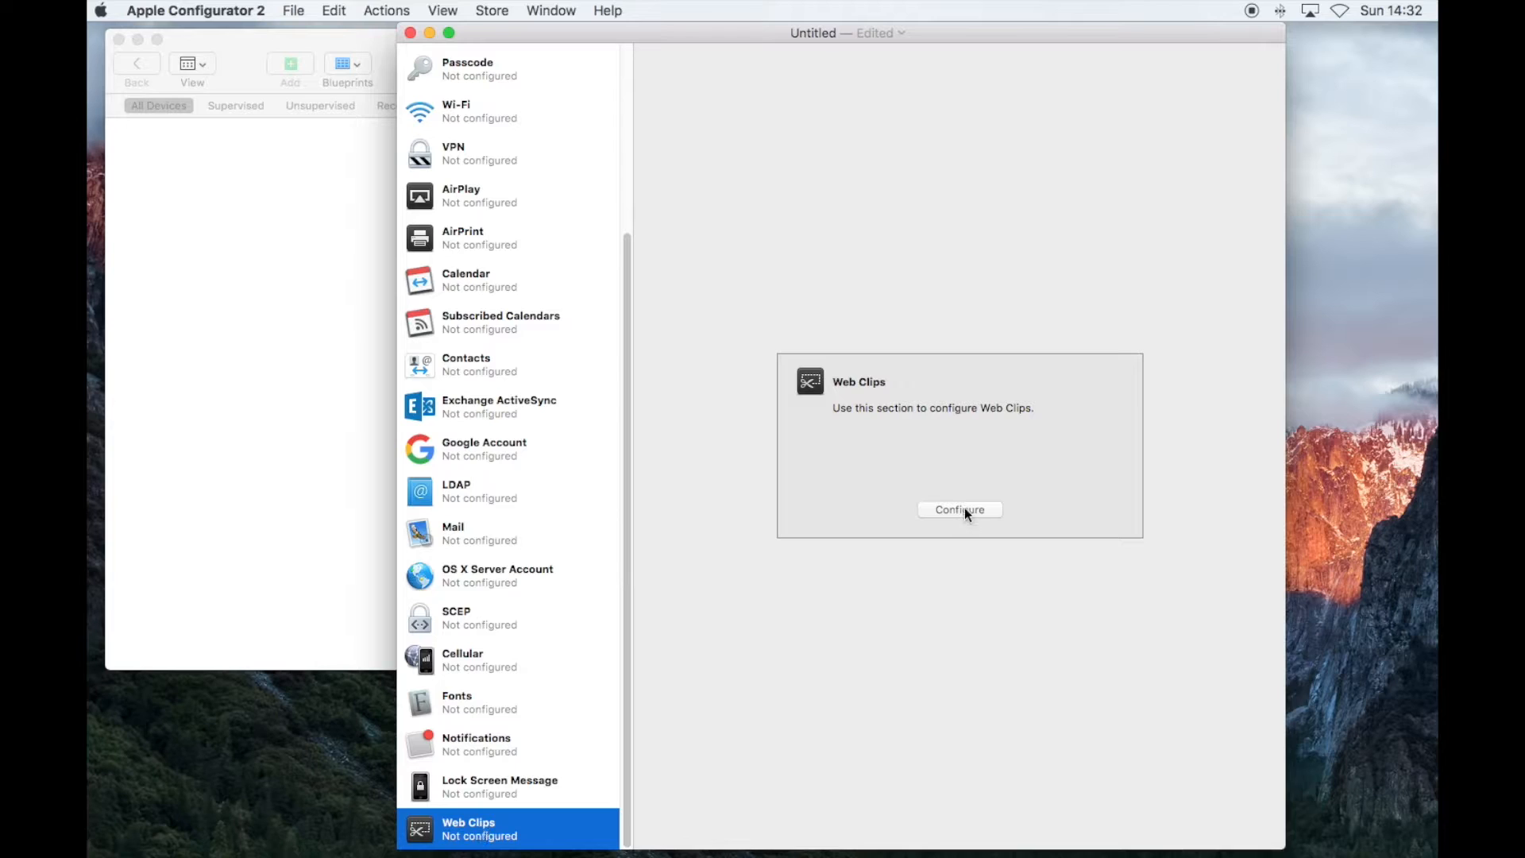
{"action": "left_click", "coordinate": [960, 508]}
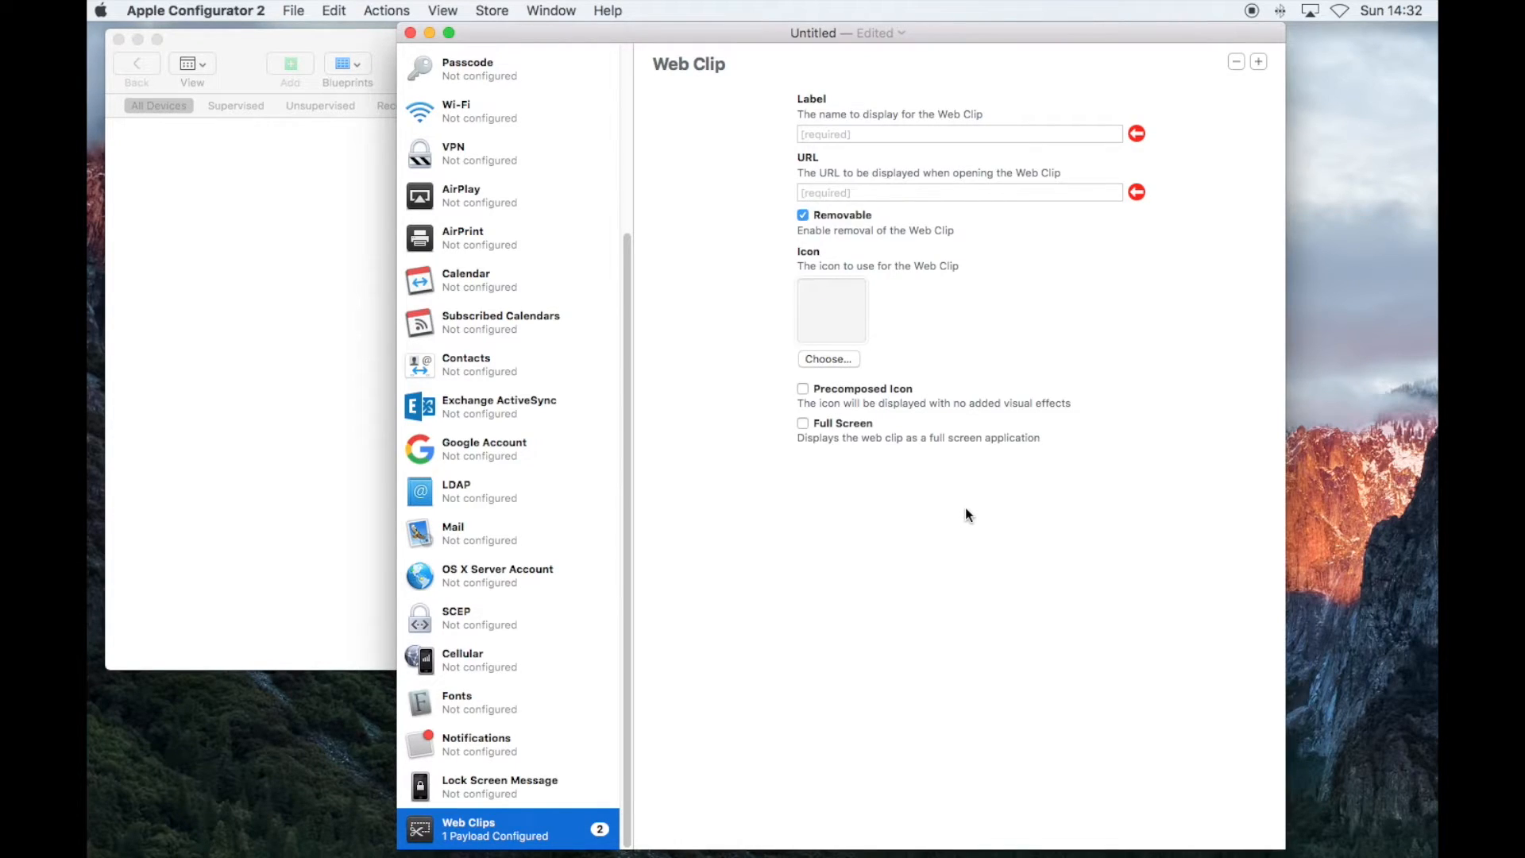
{"action": "type", "text": "Smoothwall"}
{"action": "left_click", "coordinate": [959, 193]}
{"action": "type", "text": "http://192.168.0.1"}
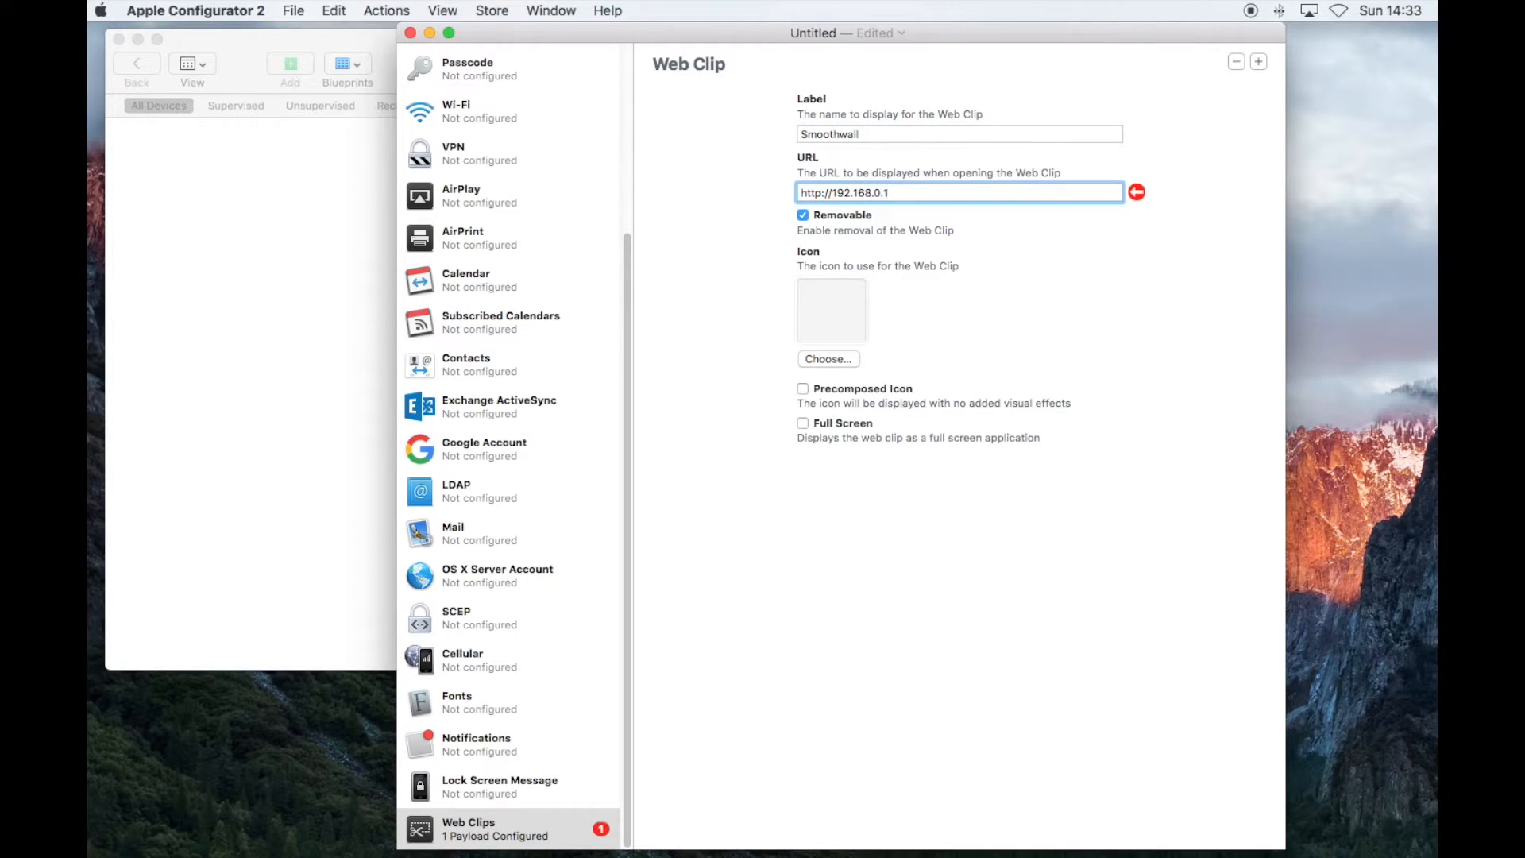
{"action": "type", "text": "/login"}
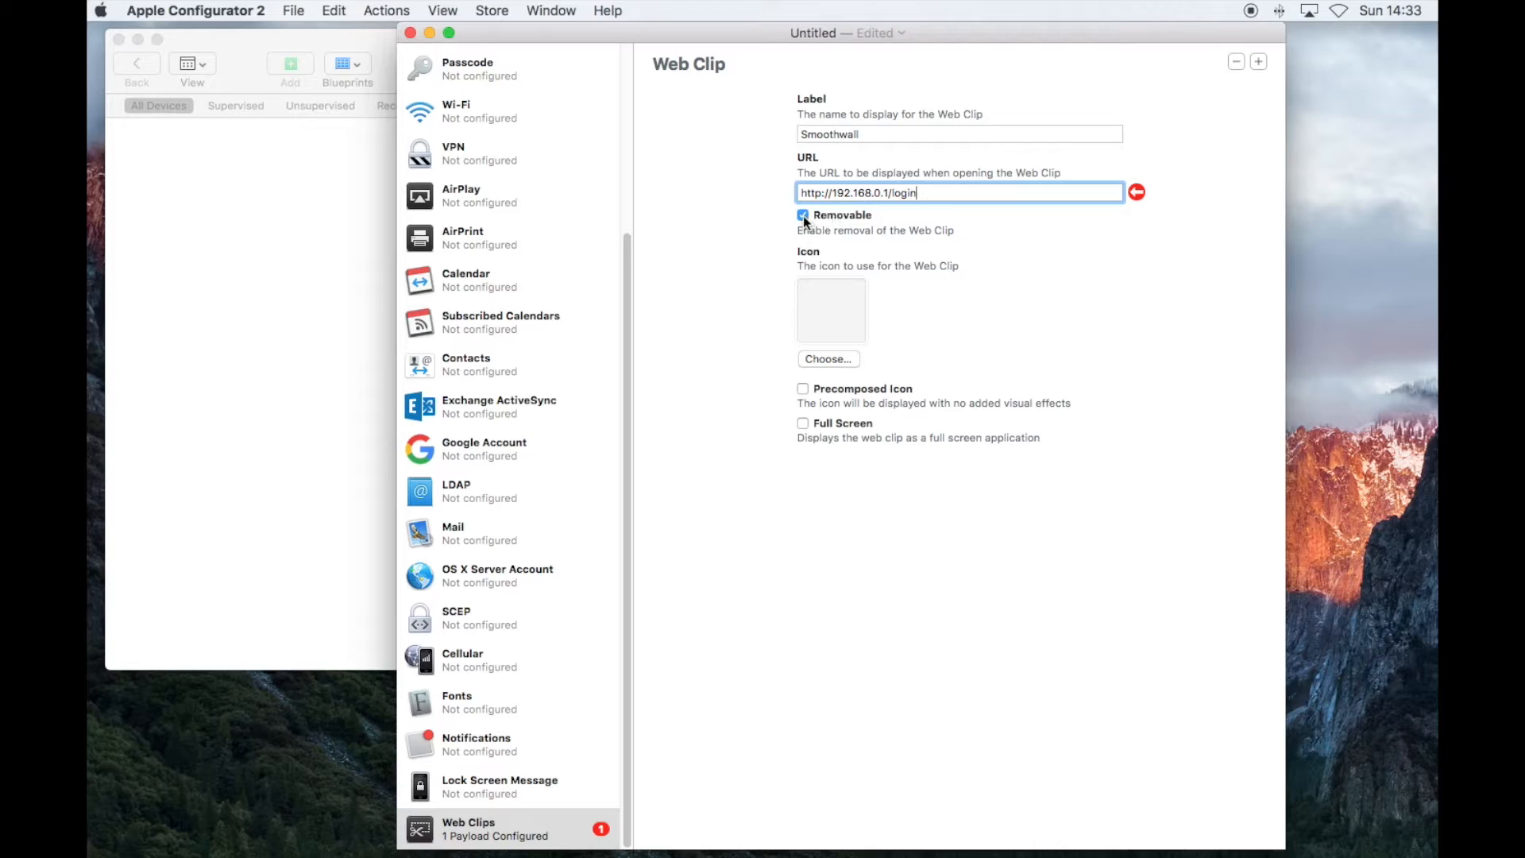
{"action": "left_click", "coordinate": [804, 214]}
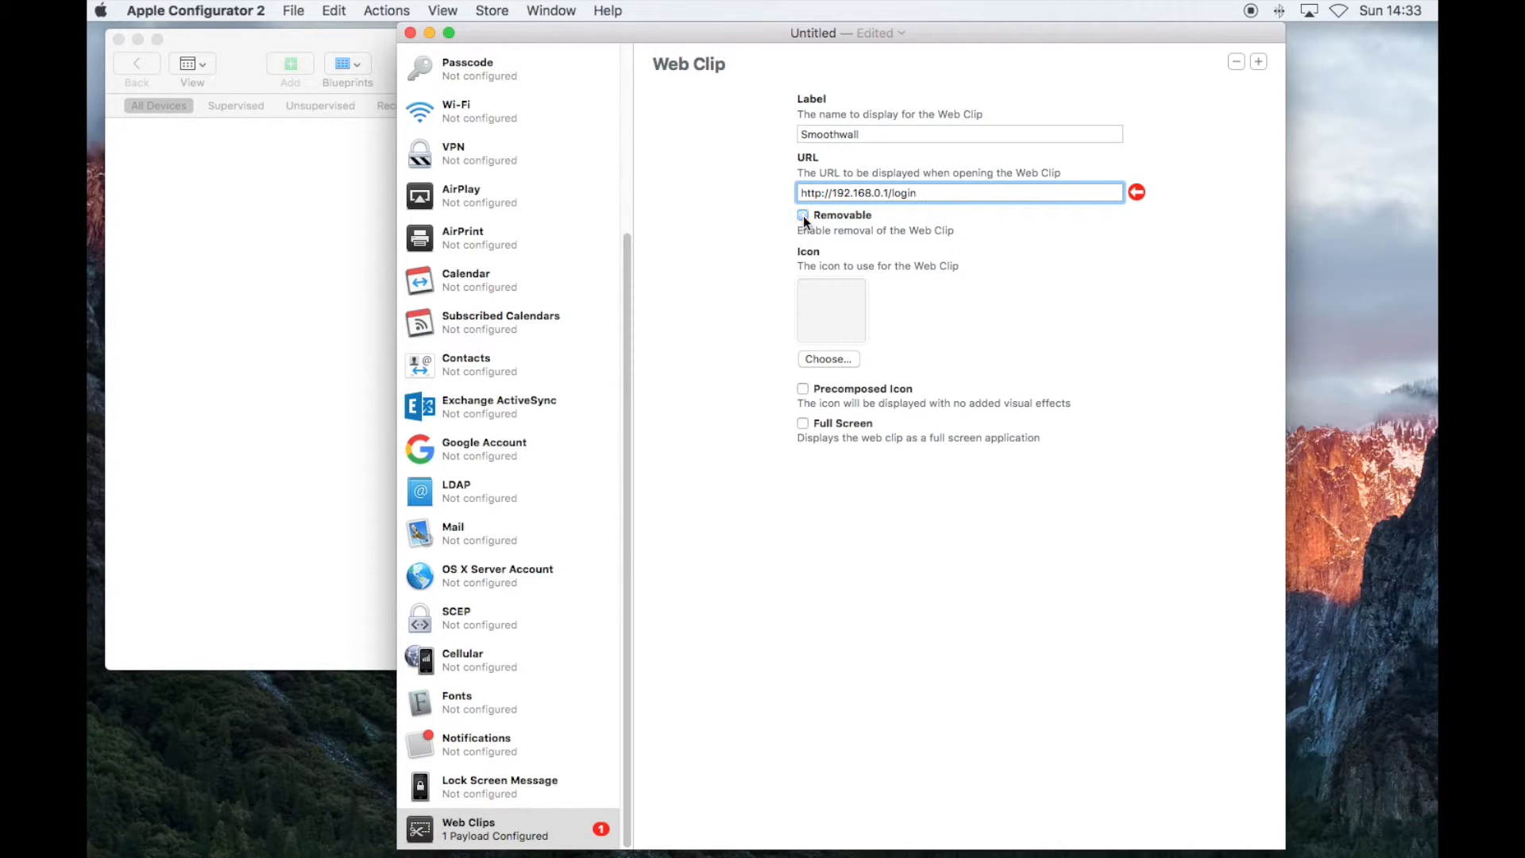
{"action": "left_click", "coordinate": [828, 359]}
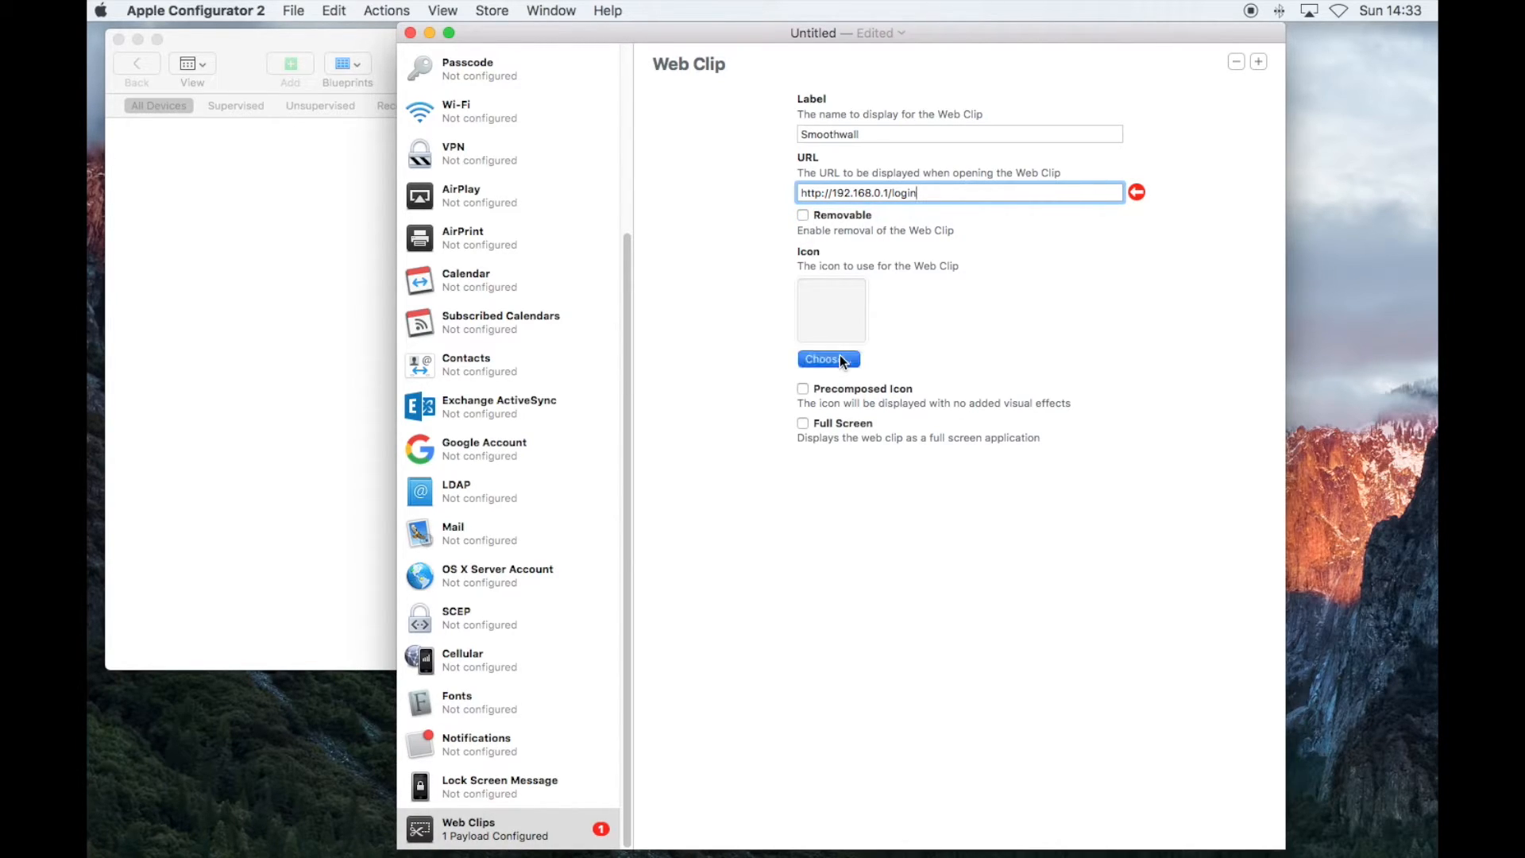
Use smoothwall.png from the Desktop as the Smoothwall clip icon.
{"action": "left_click", "coordinate": [826, 359]}
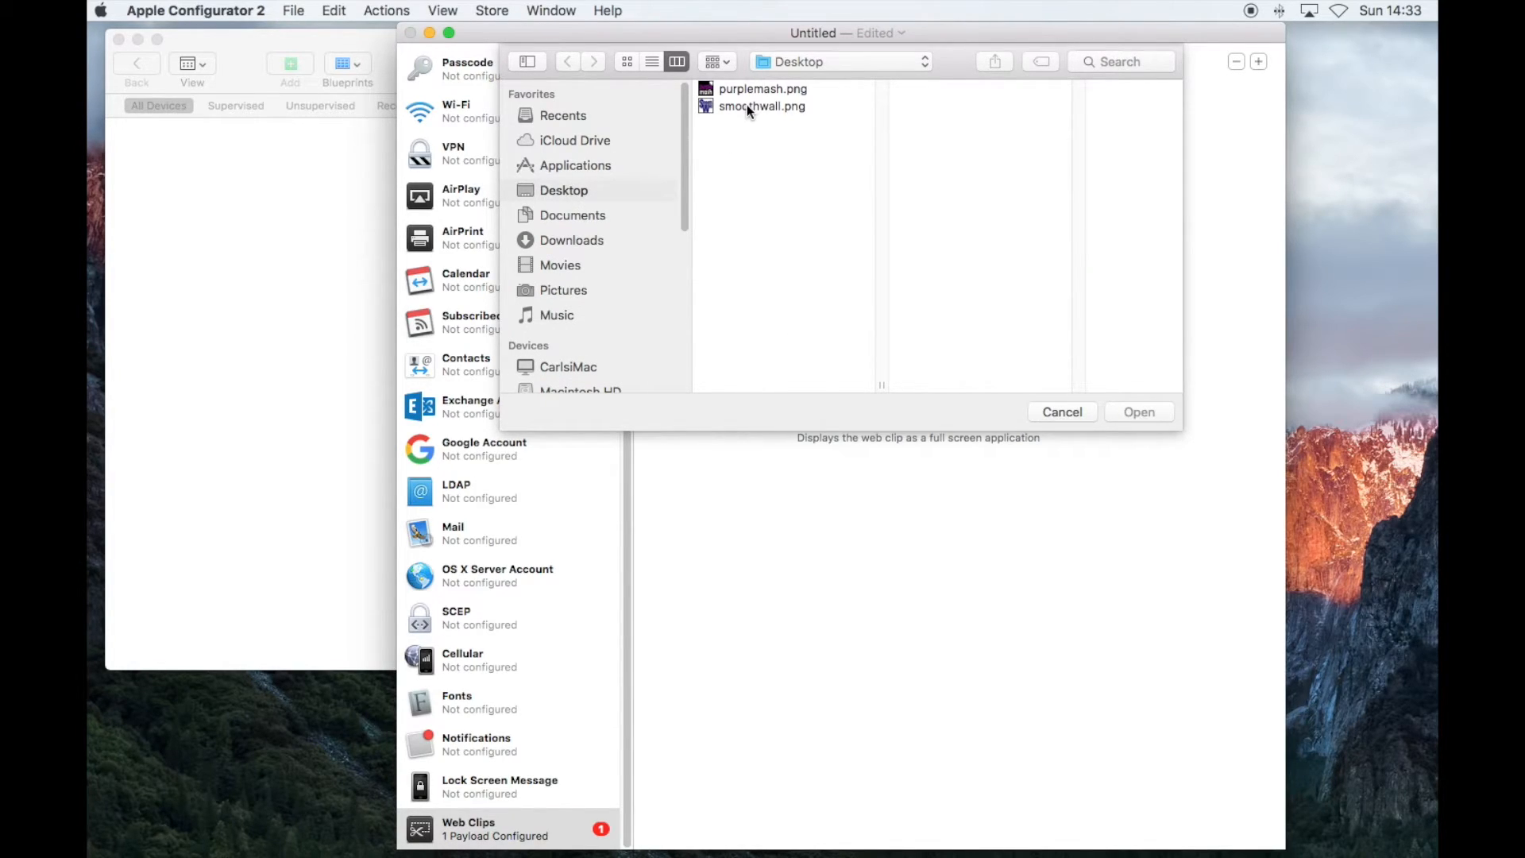
{"action": "left_click", "coordinate": [760, 106]}
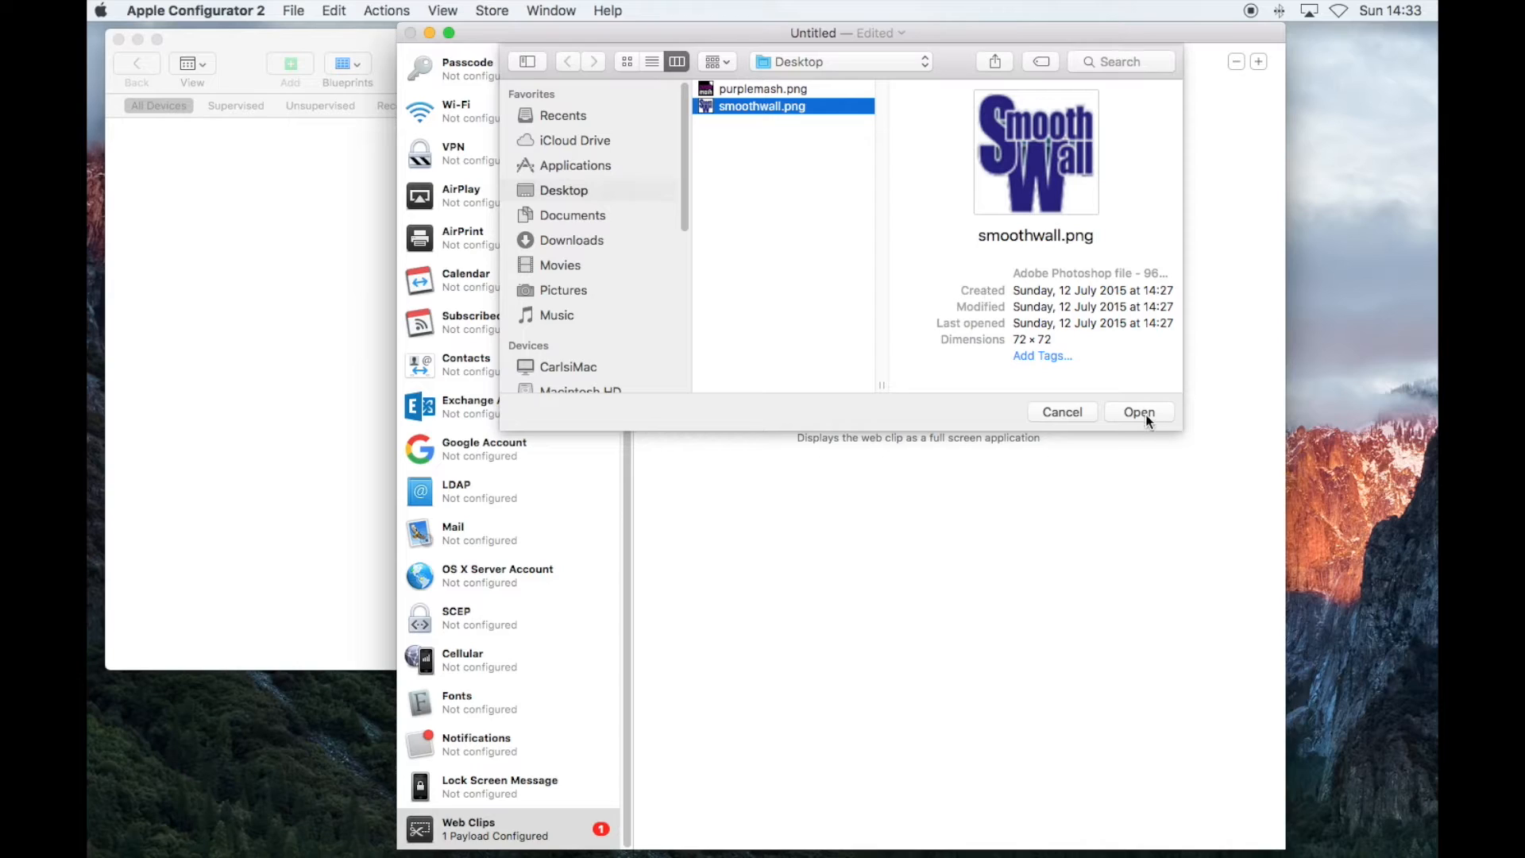
{"action": "left_click", "coordinate": [1137, 411]}
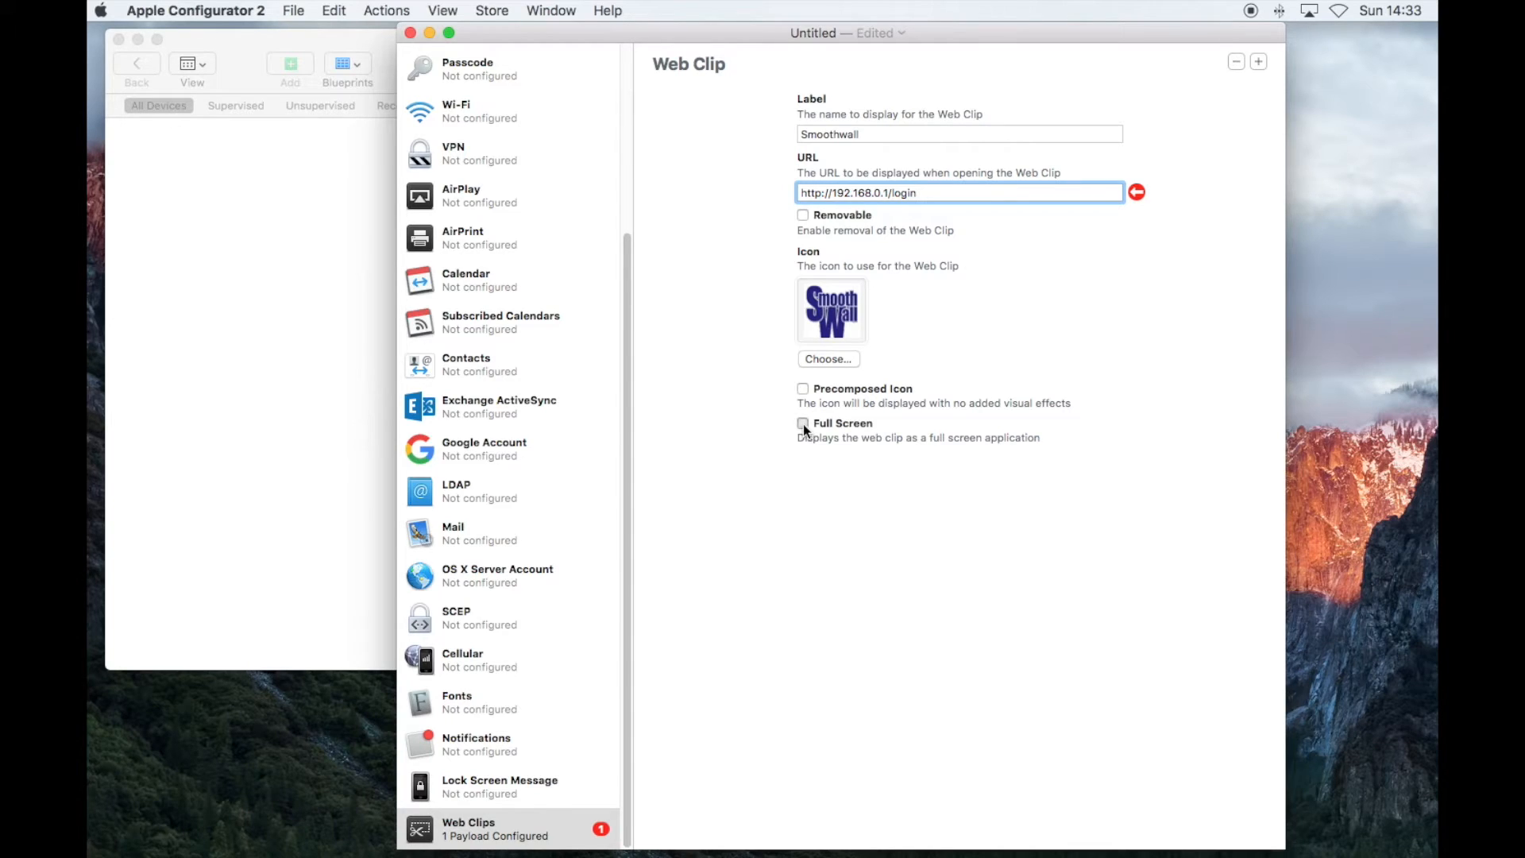
Enable Full Screen for the Smoothwall web clip.
{"action": "left_click", "coordinate": [804, 422]}
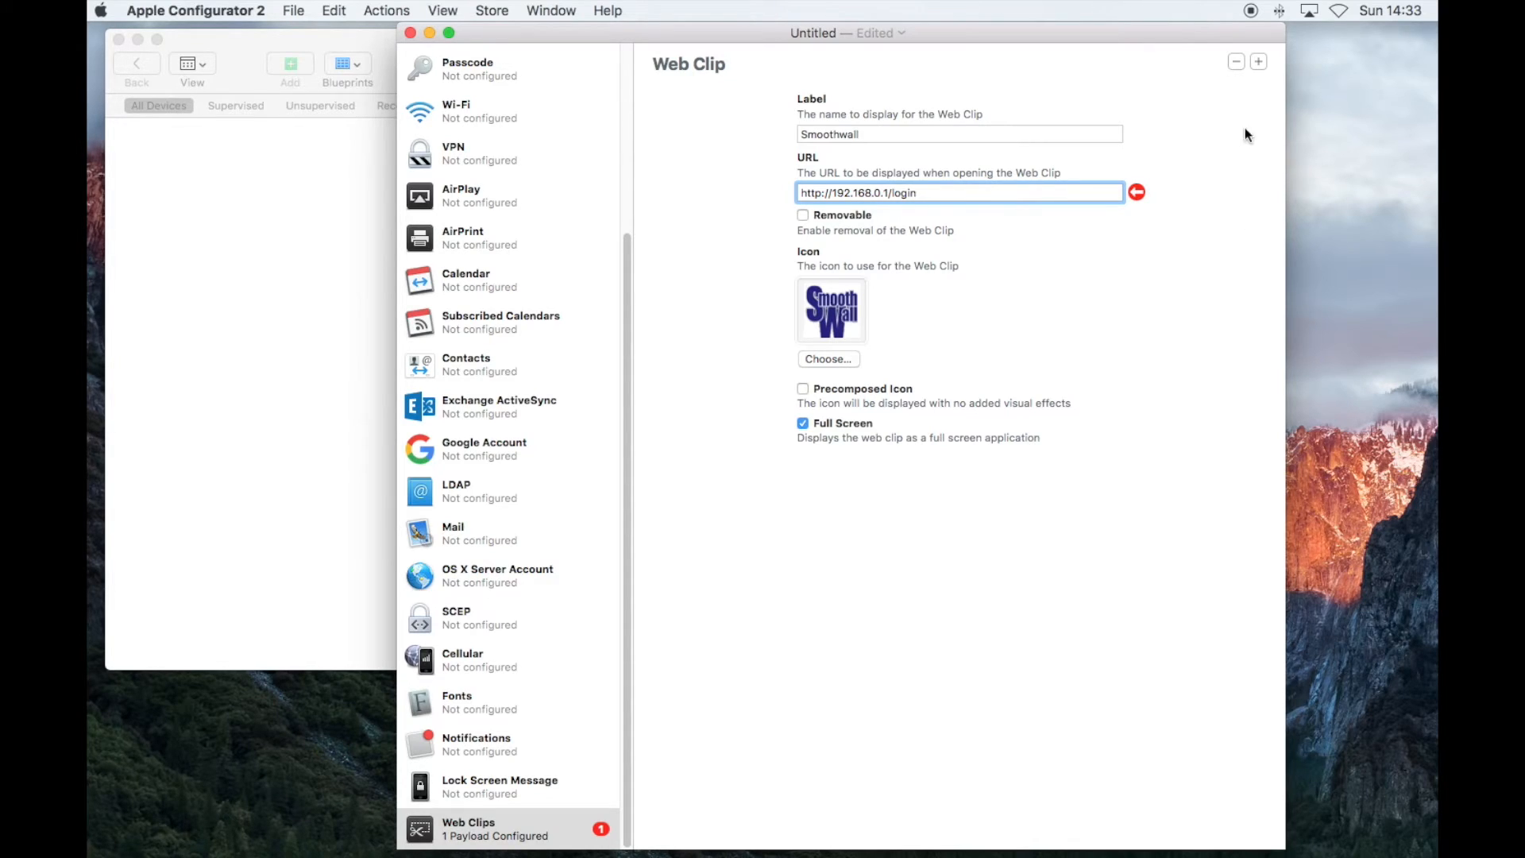
{"action": "mouse_move", "coordinate": [1258, 62]}
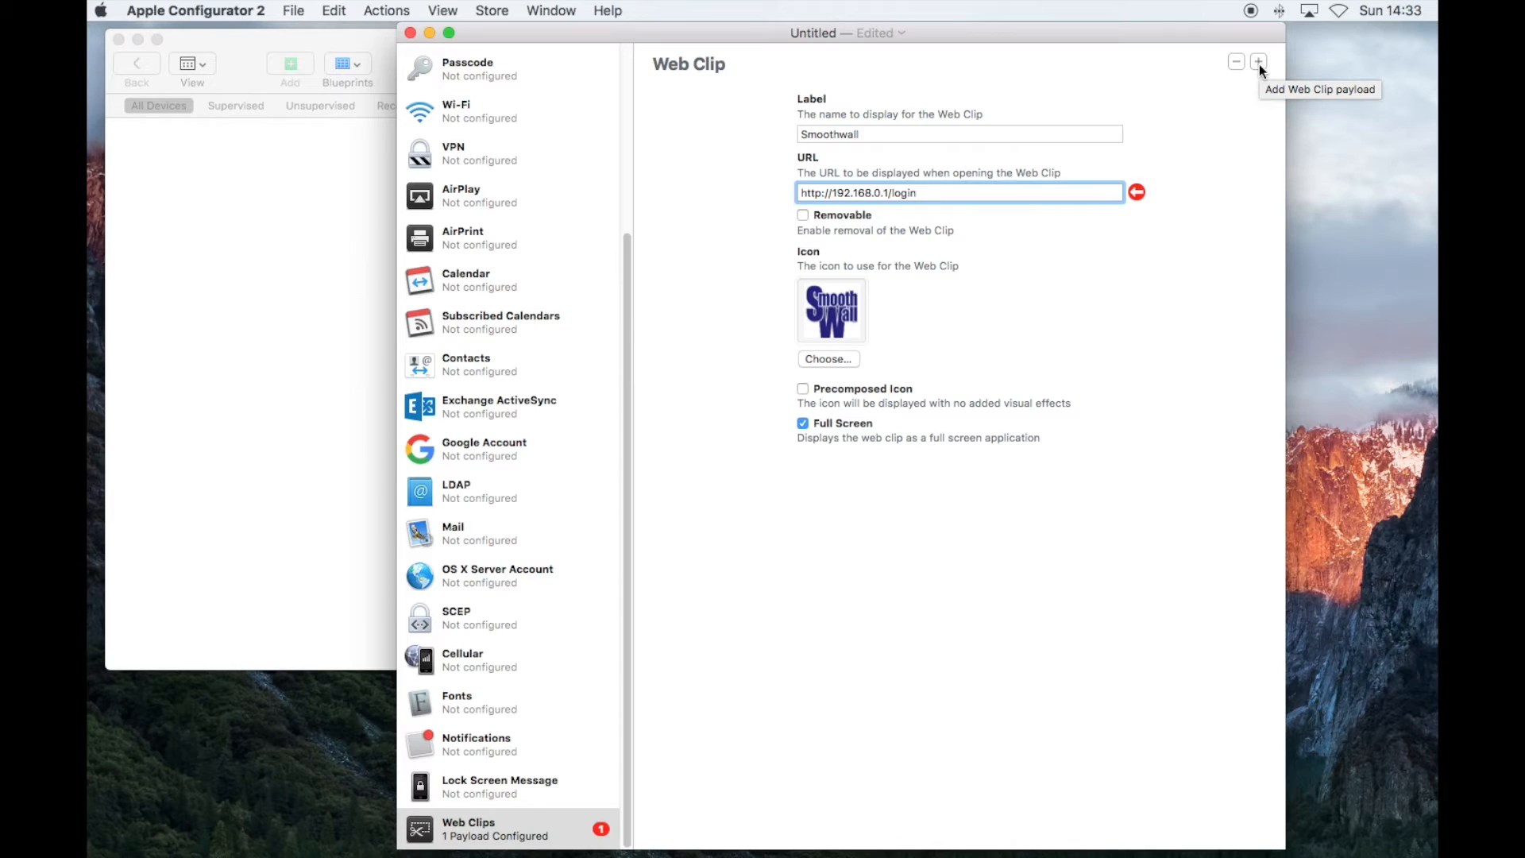
{"action": "left_click", "coordinate": [1258, 62]}
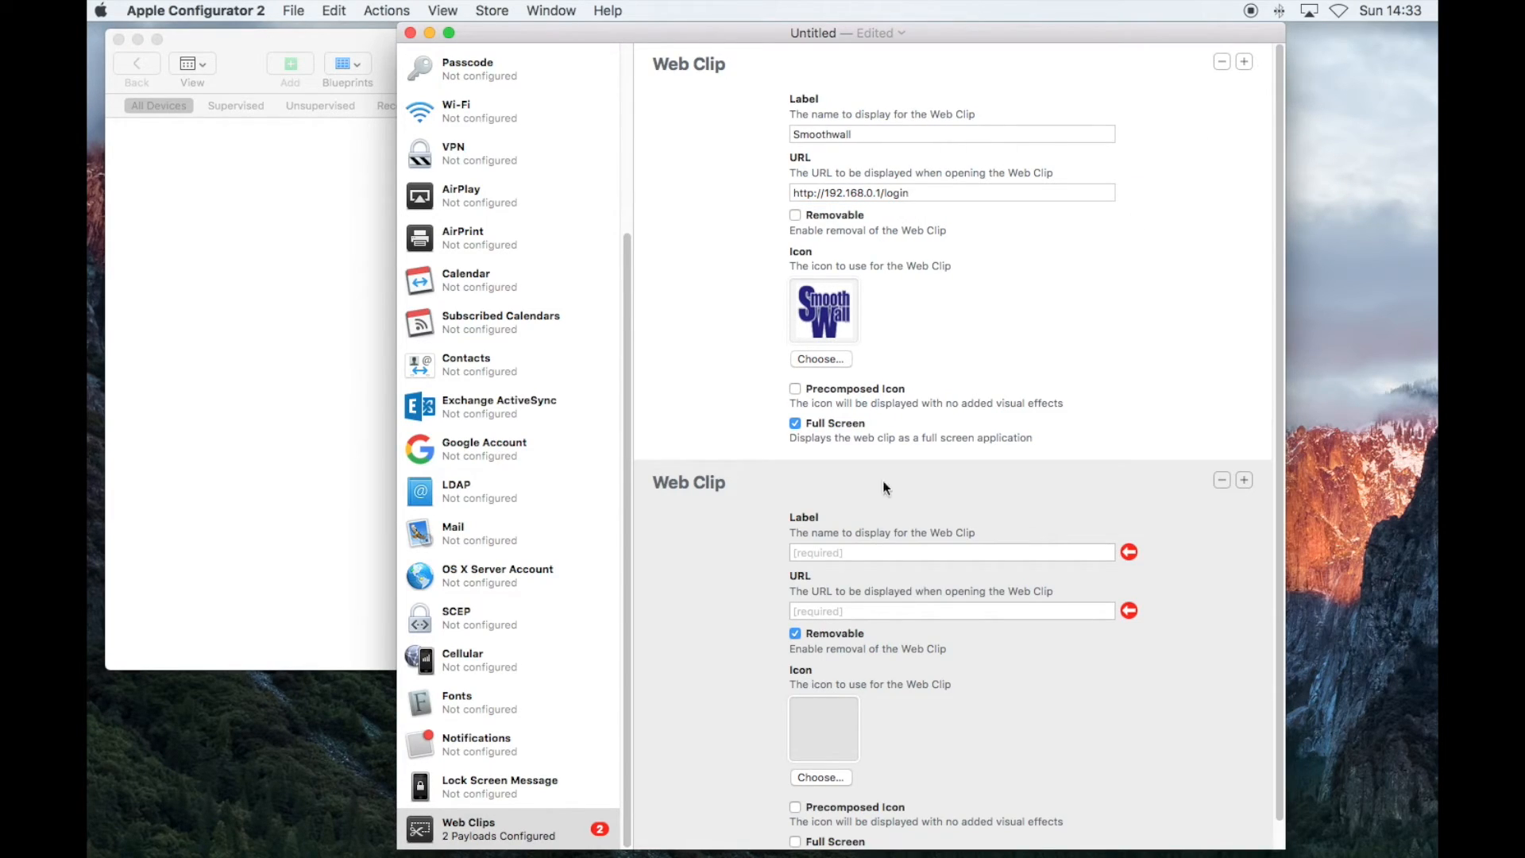
{"action": "type", "text": "http://purplemash.com"}
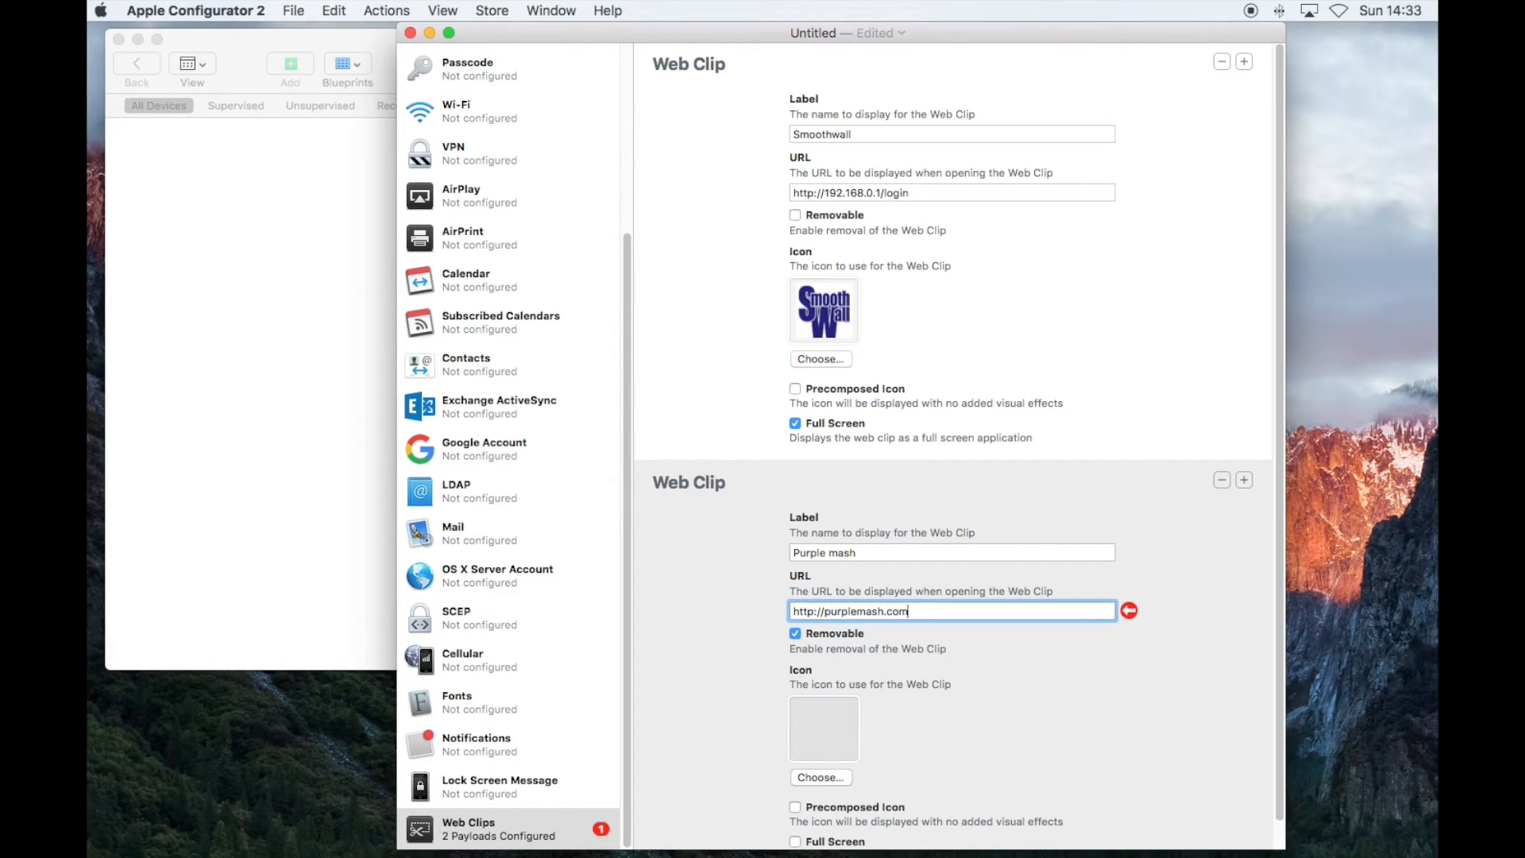
{"action": "left_click", "coordinate": [820, 776]}
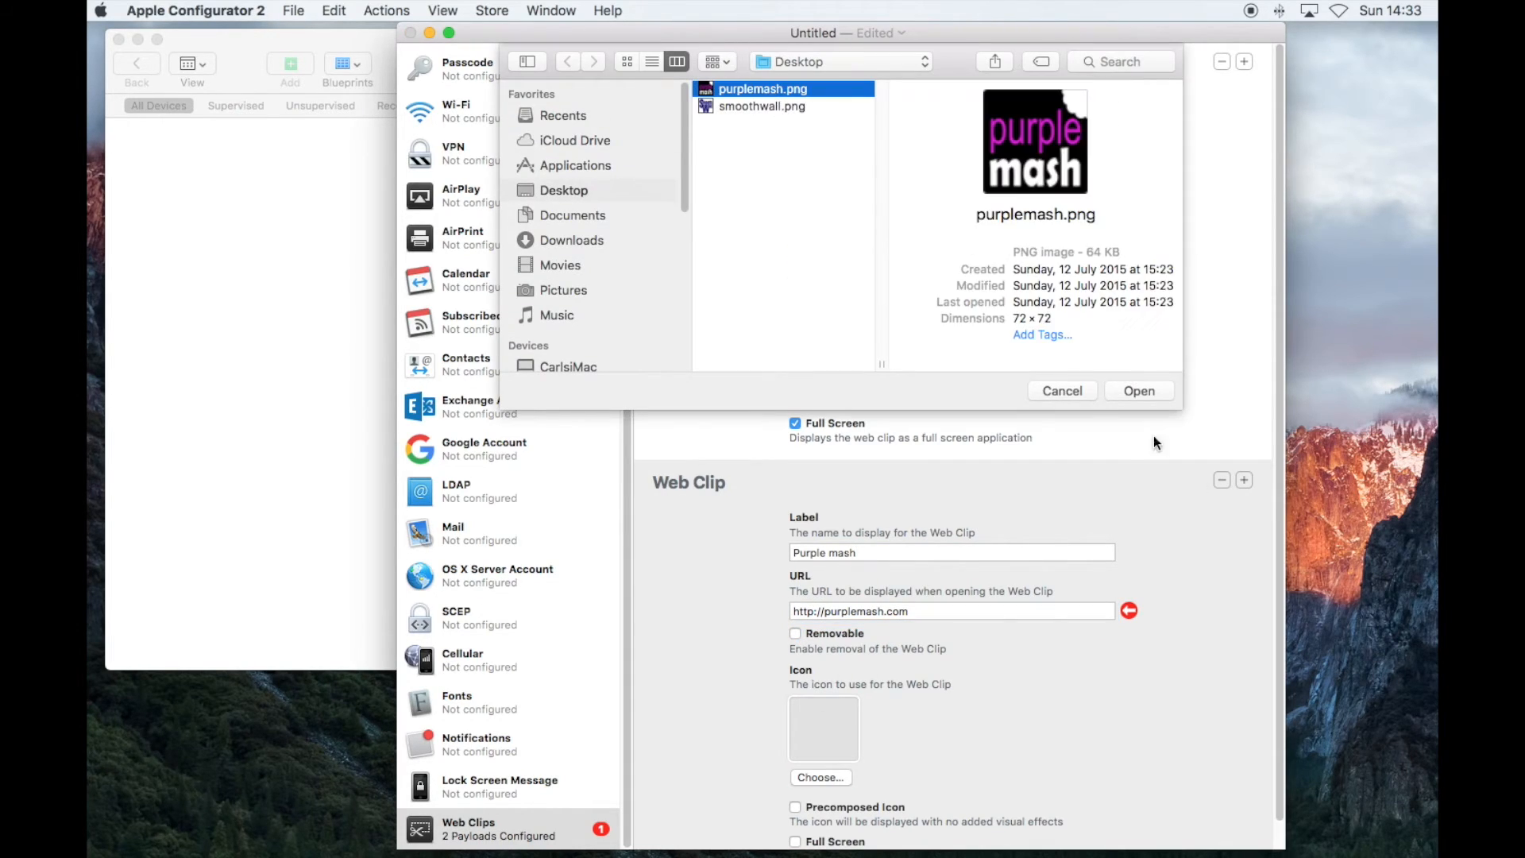
{"action": "left_click", "coordinate": [1137, 390]}
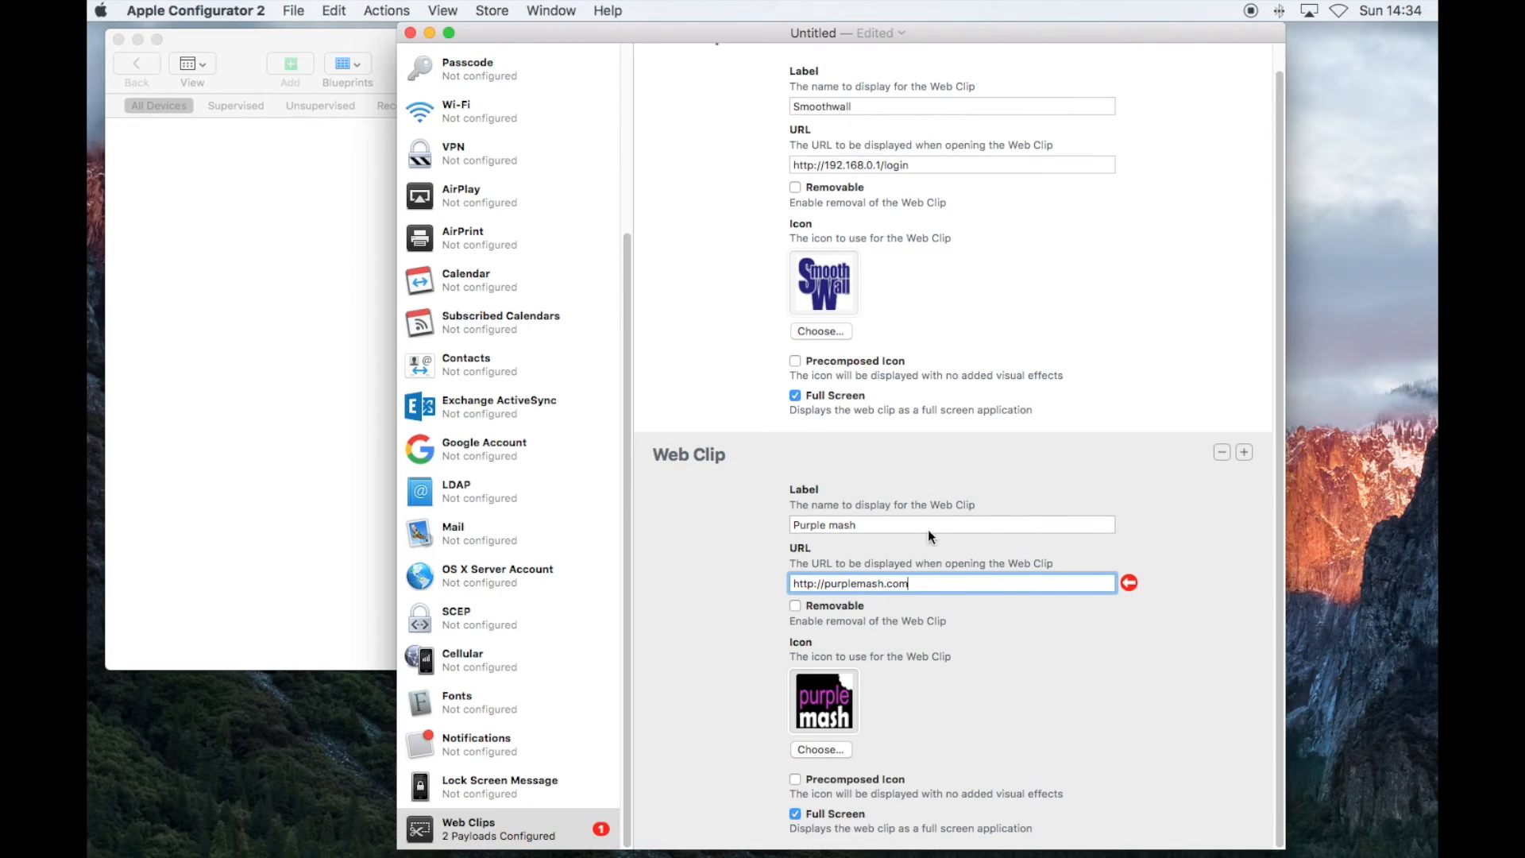
{"action": "left_click", "coordinate": [292, 11]}
{"action": "type", "text": "Webclips Pr"}
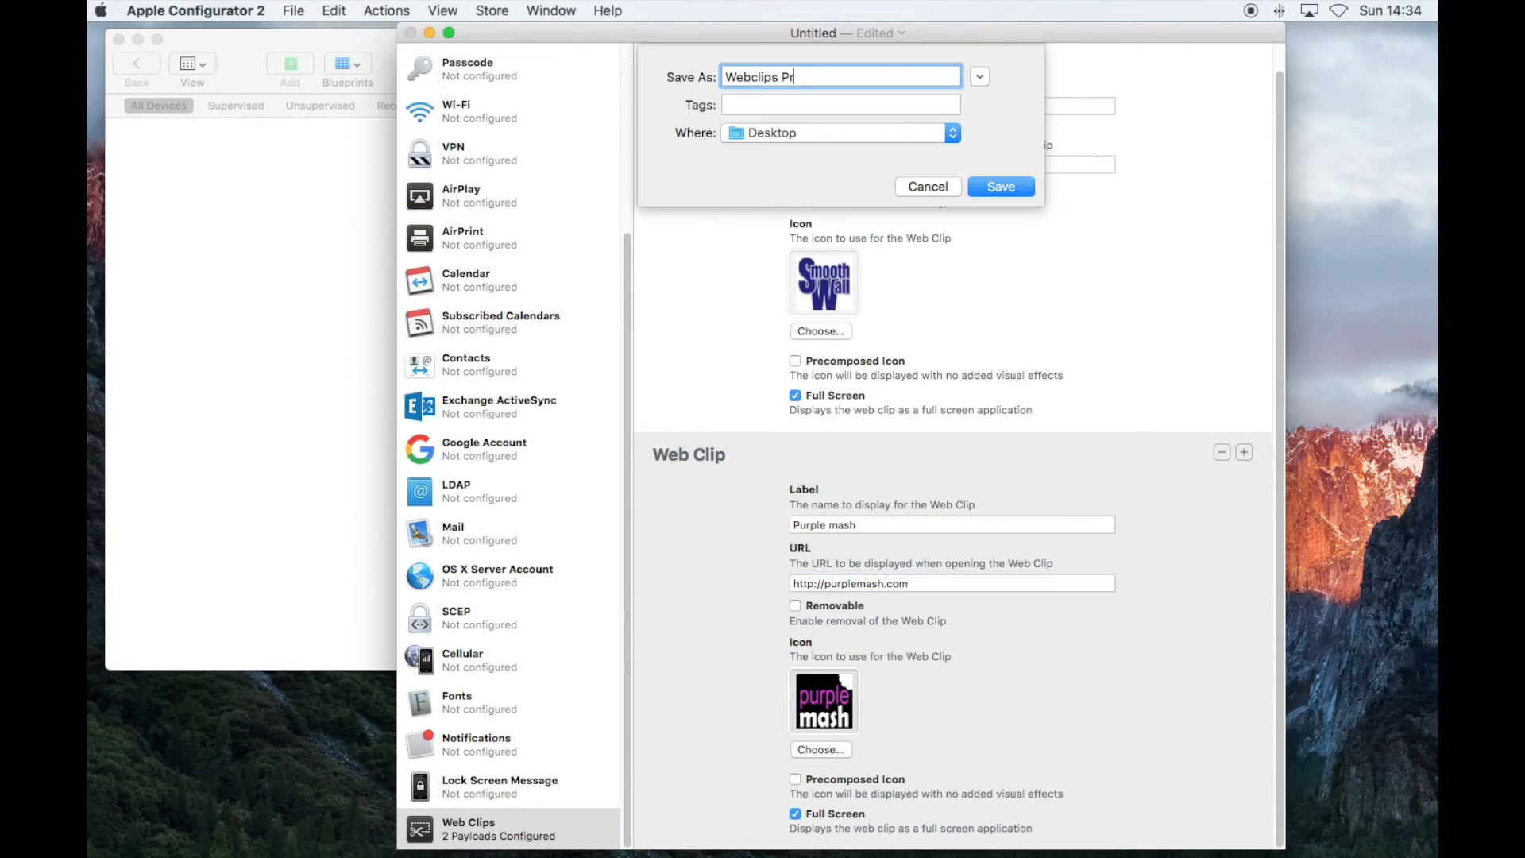
Save as 'Webclips Profile' on the Desktop and close the profile window.
{"action": "type", "text": "ofile"}
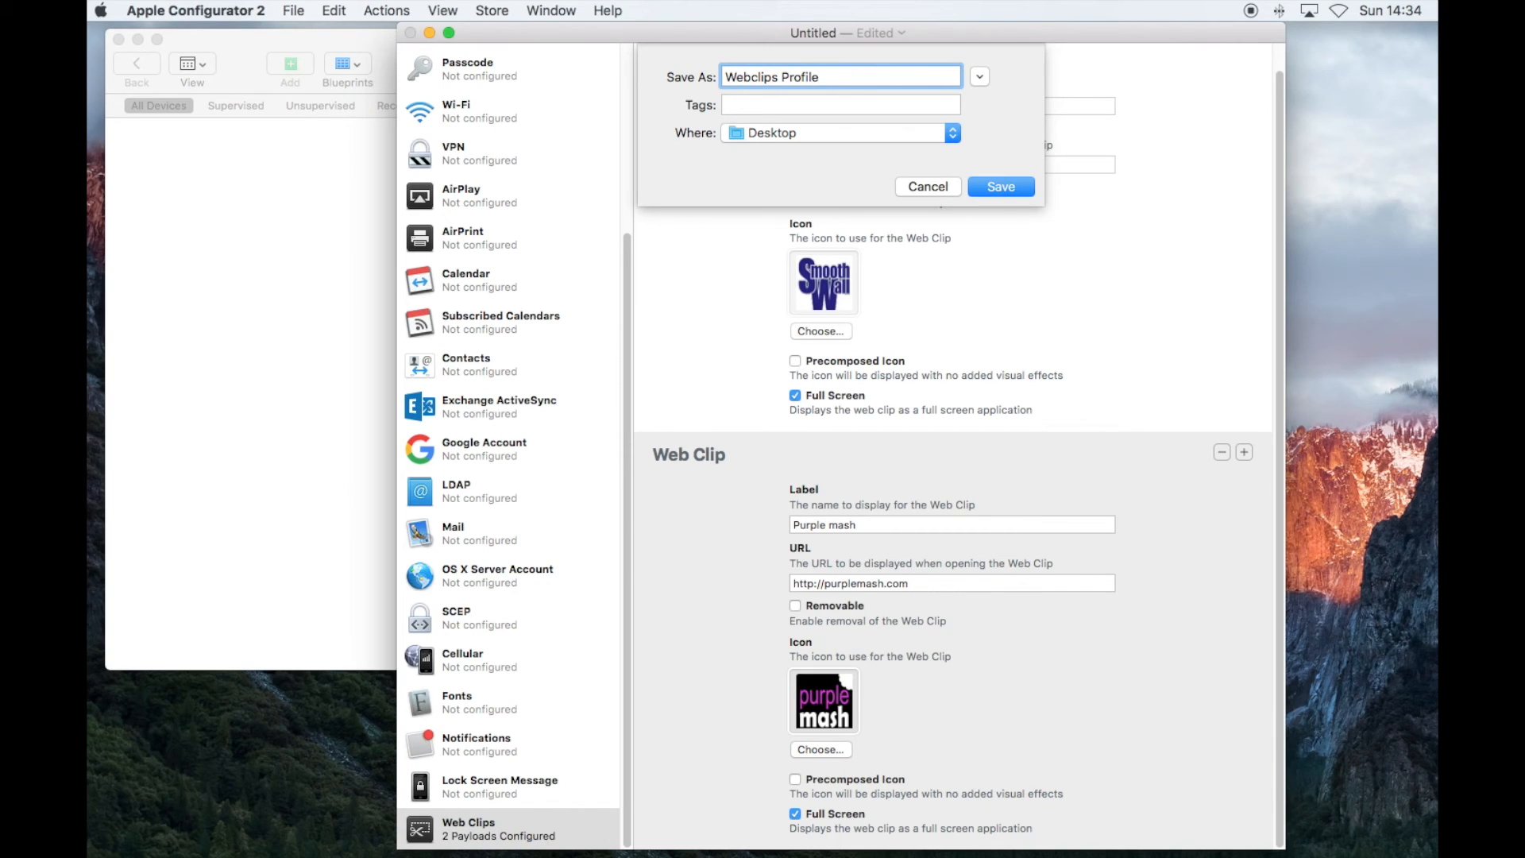
{"action": "left_click", "coordinate": [999, 186]}
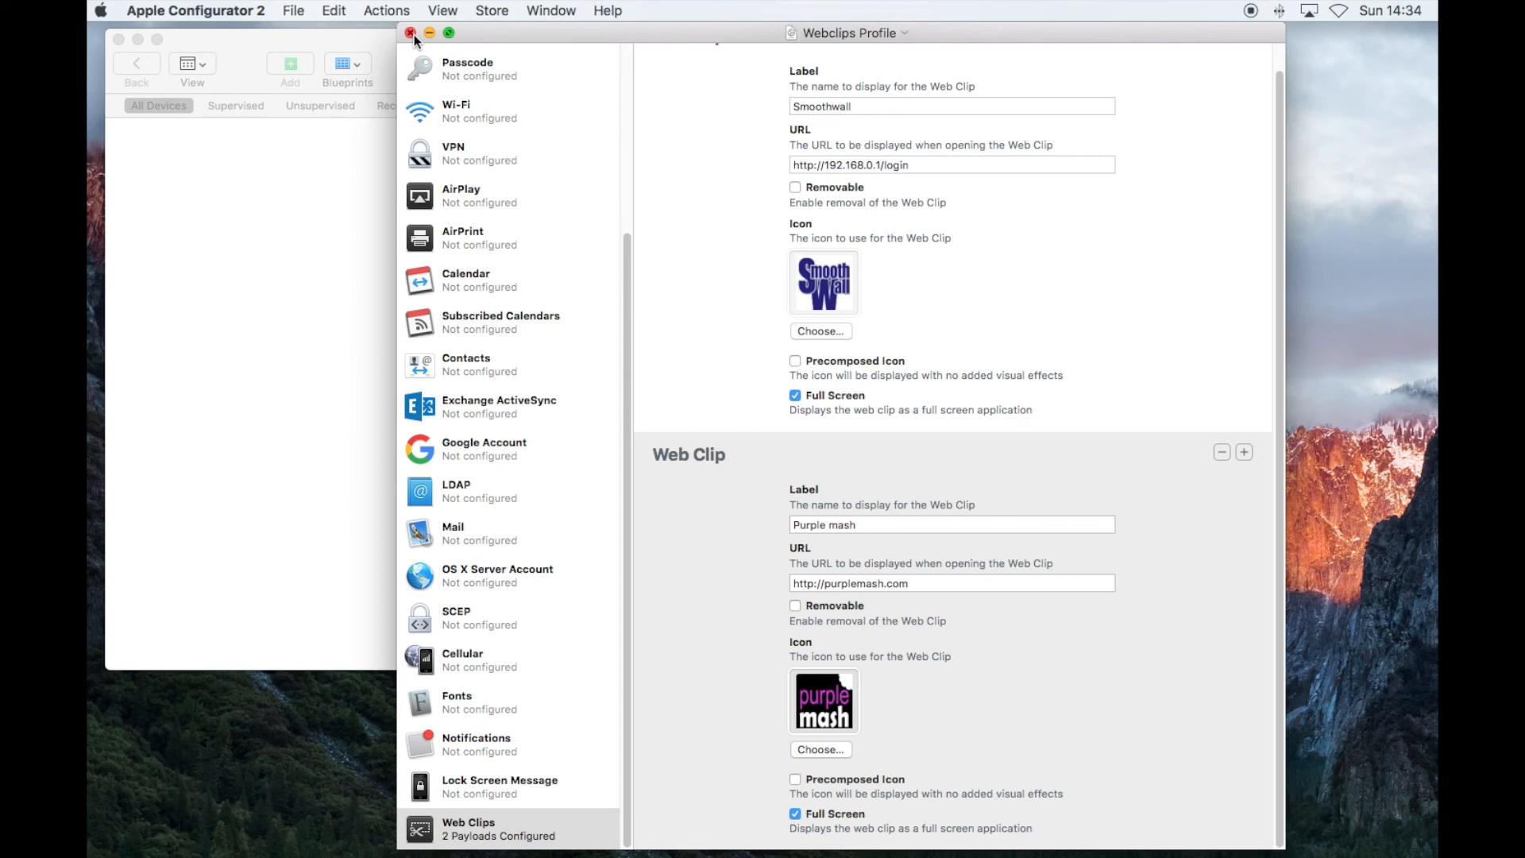
{"action": "left_click", "coordinate": [410, 33]}
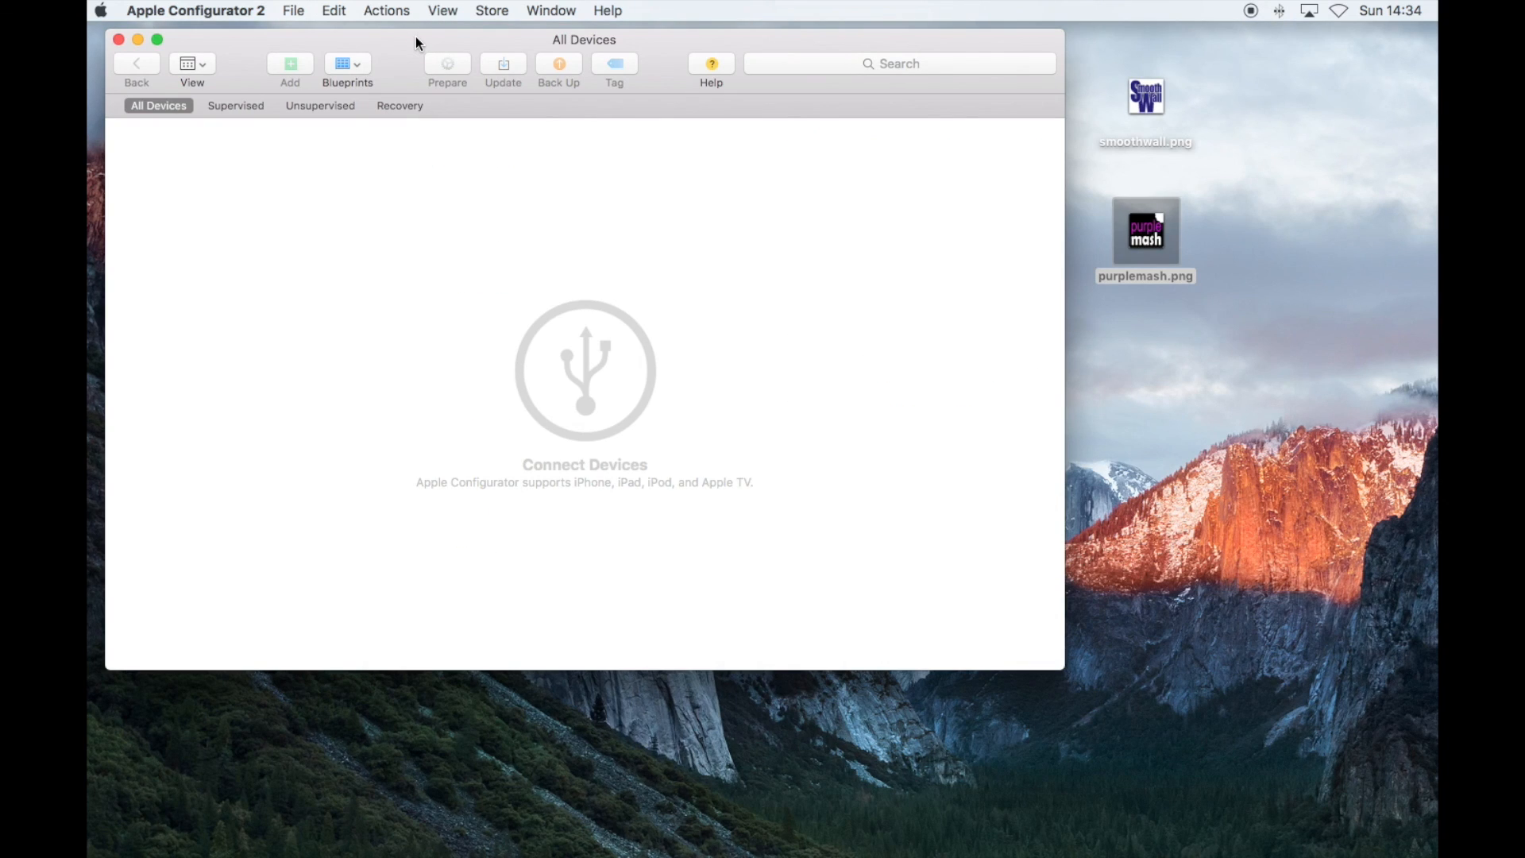